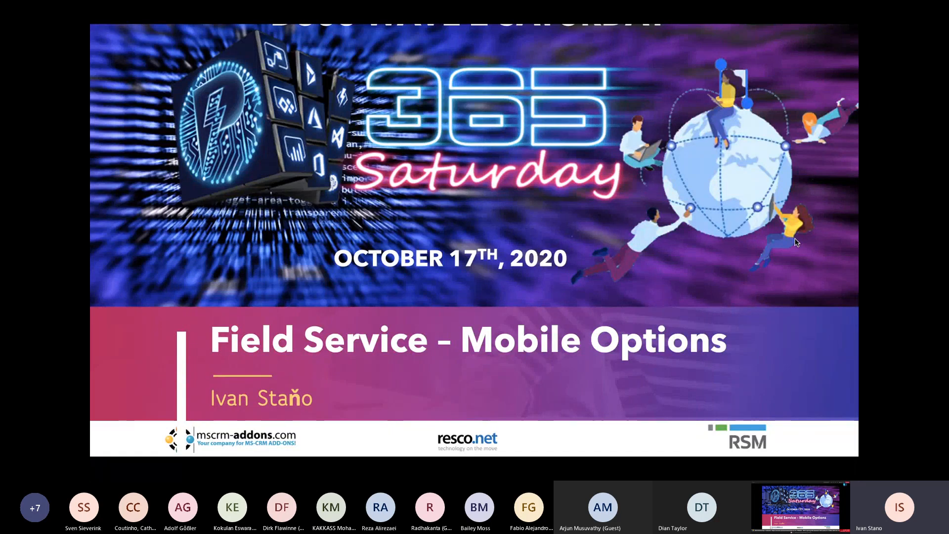
# Step: Advance the Field Service – Mobile Options deck from its title slide to the Agenda slide
pyautogui.press('right')
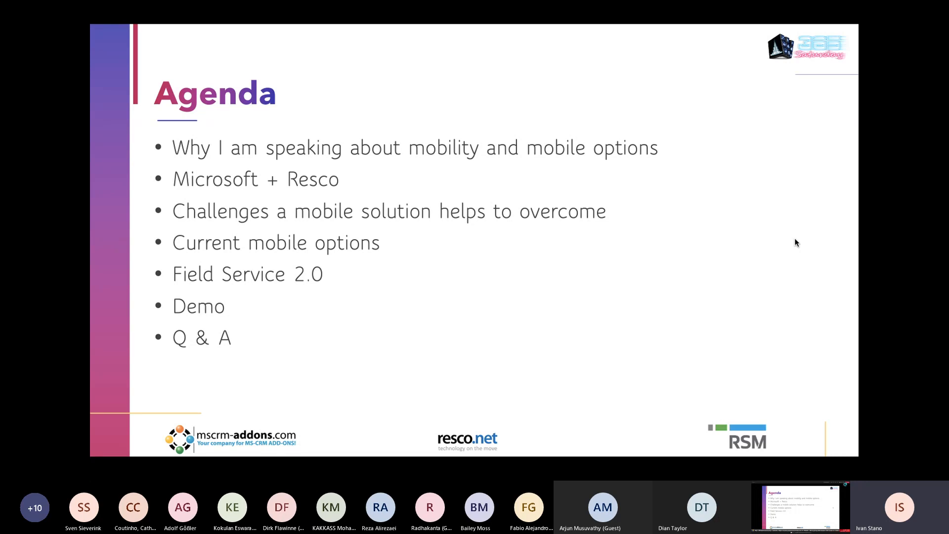
pyautogui.press('Right')
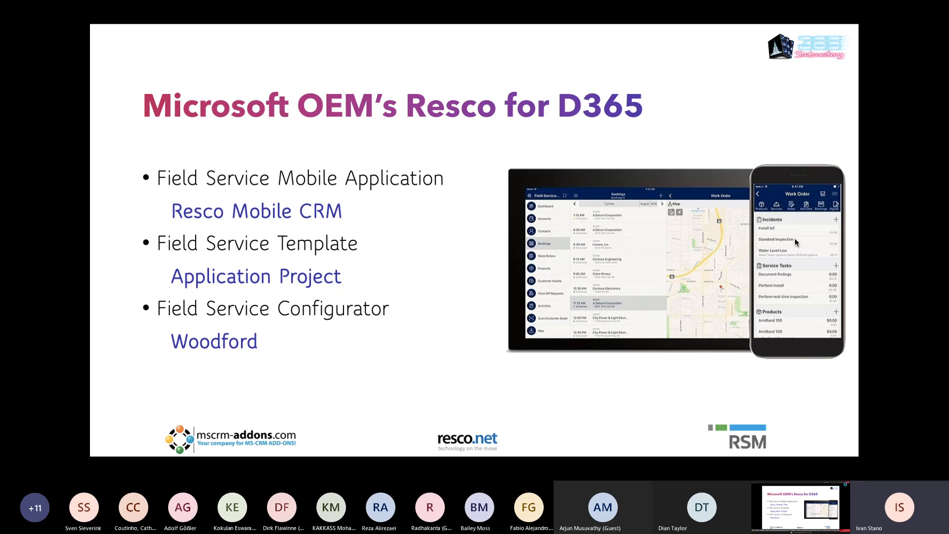
pyautogui.press('Right')
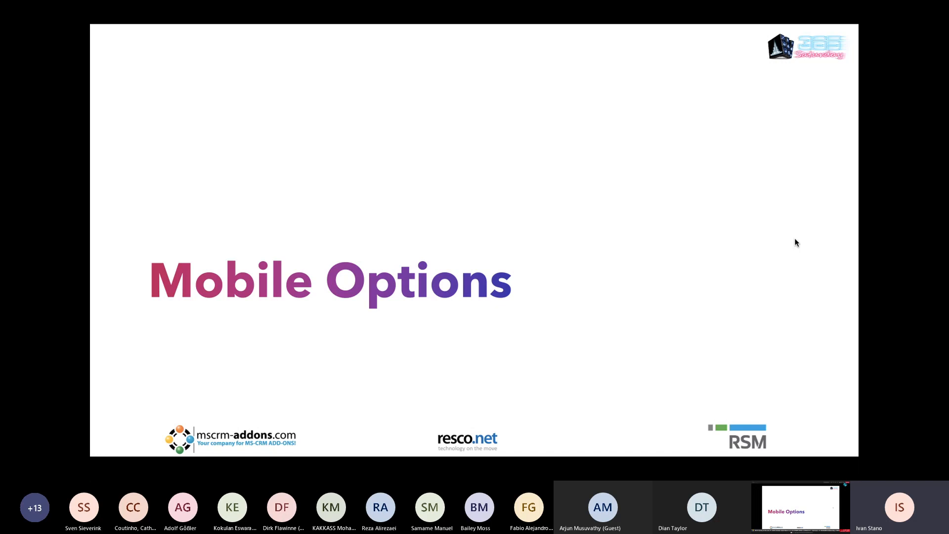
pyautogui.press('Right')
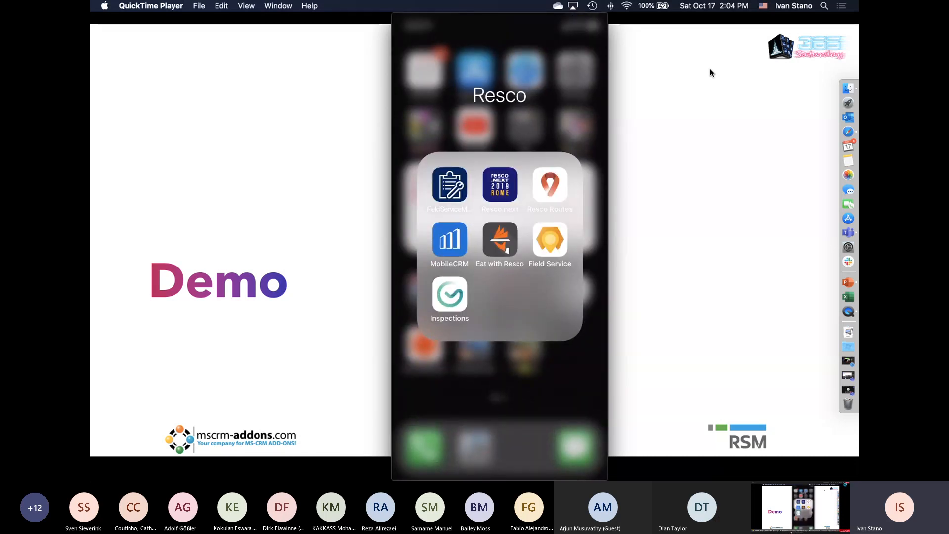
# Step: Launch Field Service 2.0 from the Resco folder and open today's bookings
pyautogui.click(548, 241)
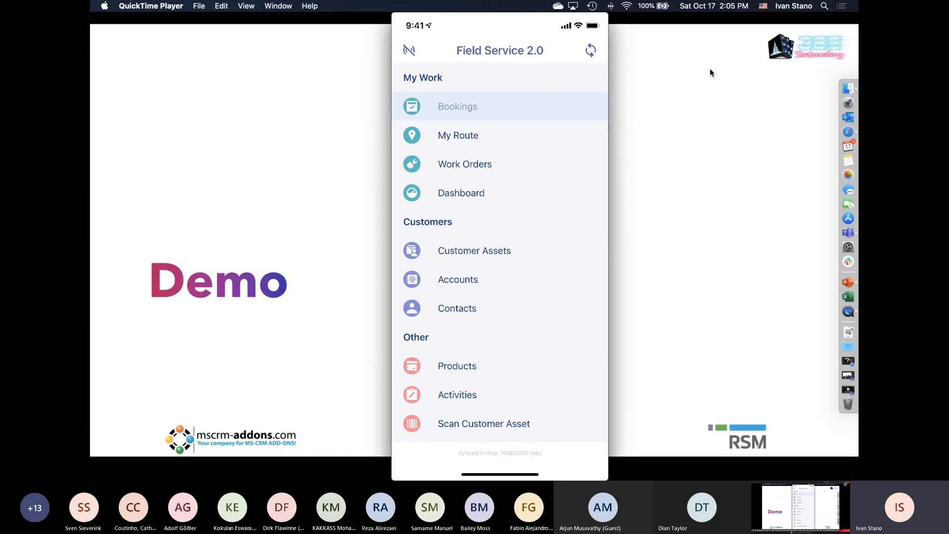
pyautogui.click(457, 105)
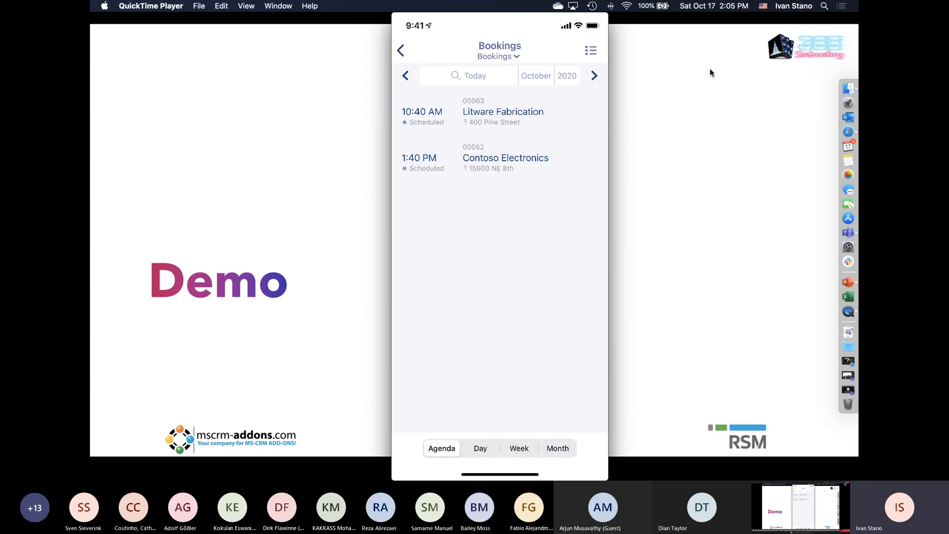
# Step: Cycle the Litware and Contoso bookings through Day, Week and Month views, ending on Agenda
pyautogui.click(479, 448)
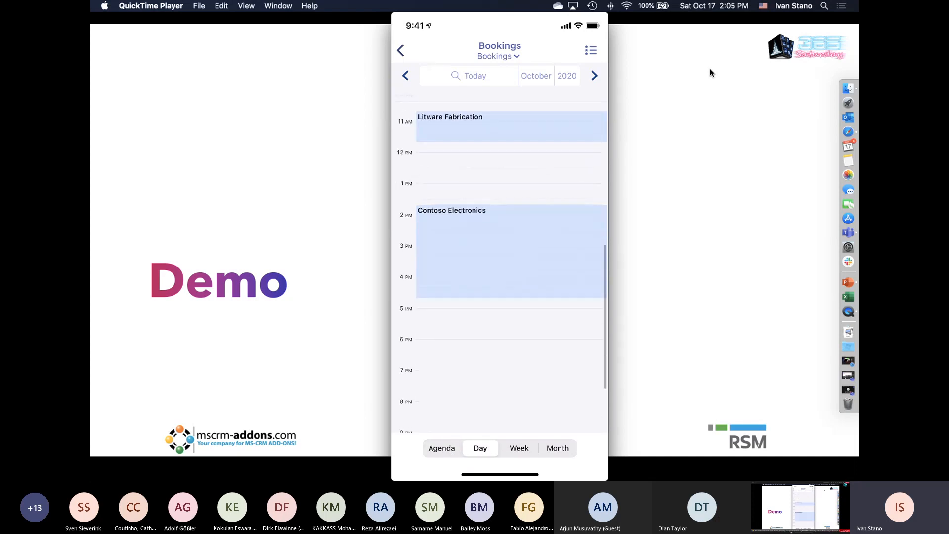
pyautogui.click(518, 448)
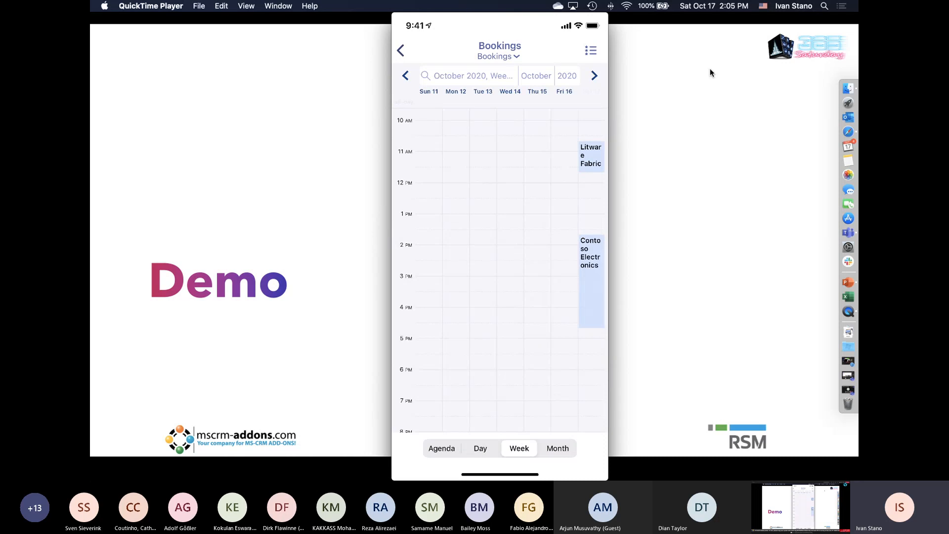
pyautogui.click(557, 448)
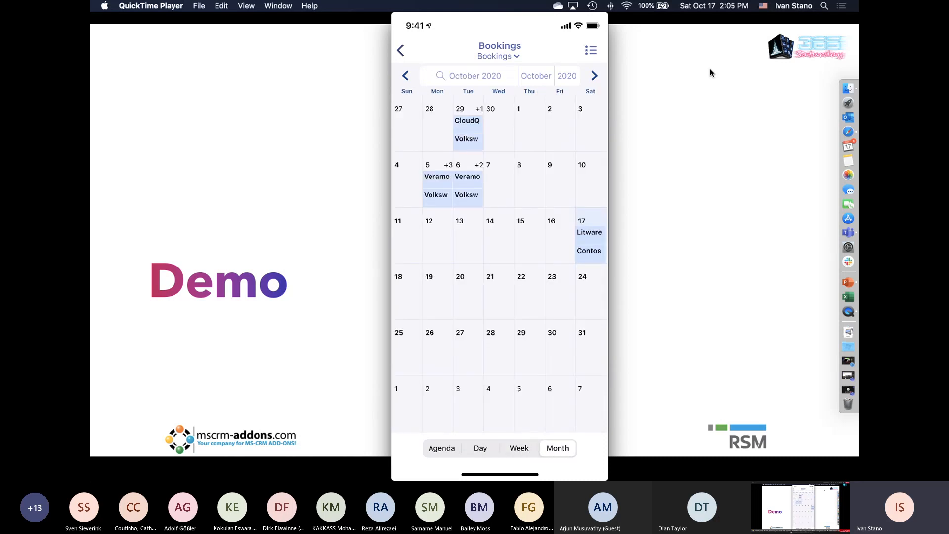
pyautogui.click(442, 447)
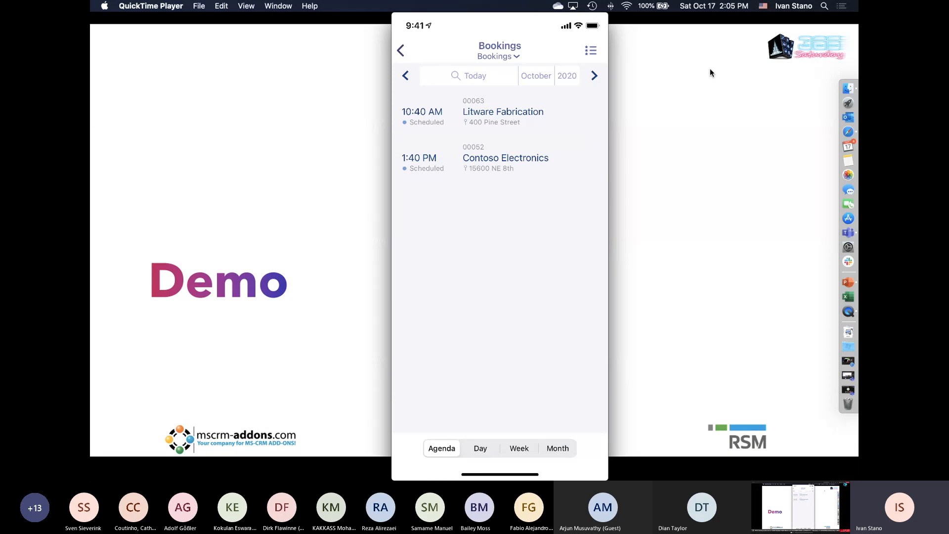
# Step: Make Traveling the Litware Fabrication work order's current stage and return to the agenda
pyautogui.click(502, 111)
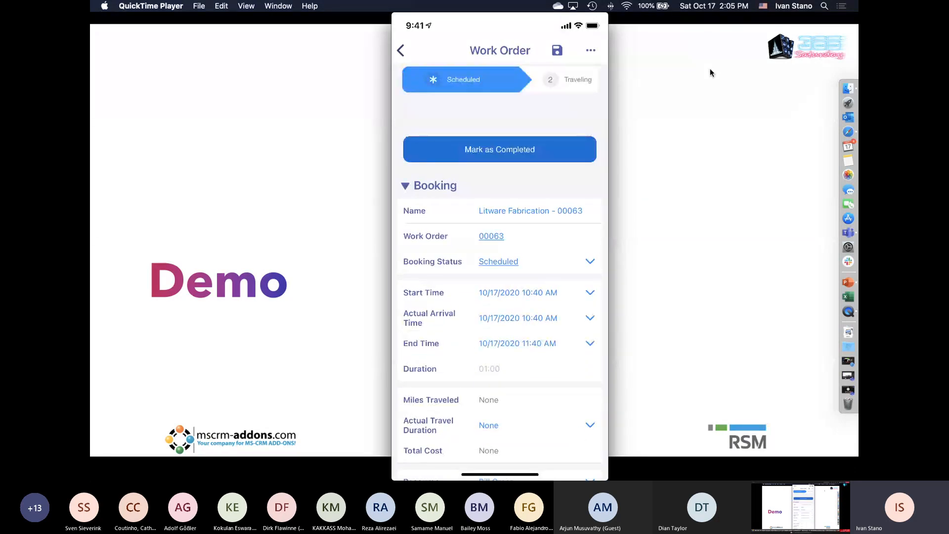
pyautogui.scroll(-3)
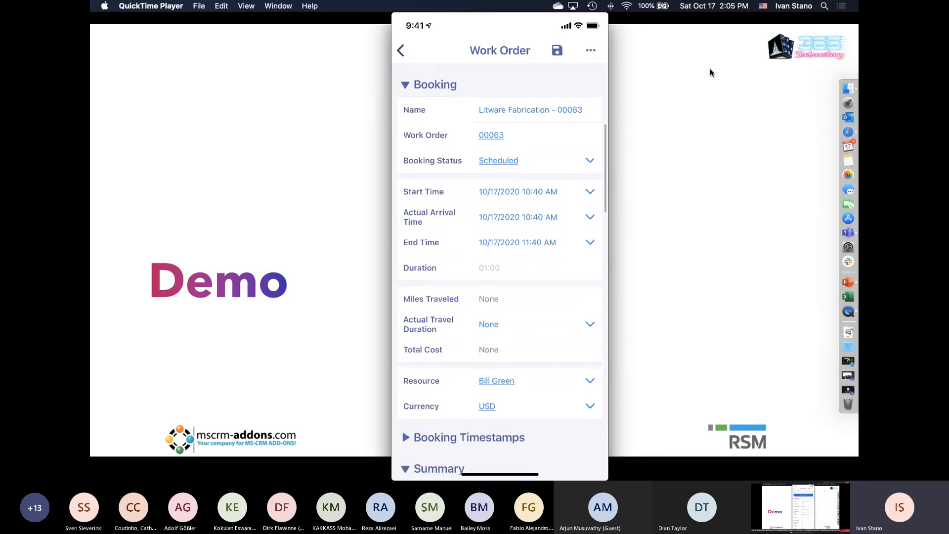
pyautogui.scroll(-3)
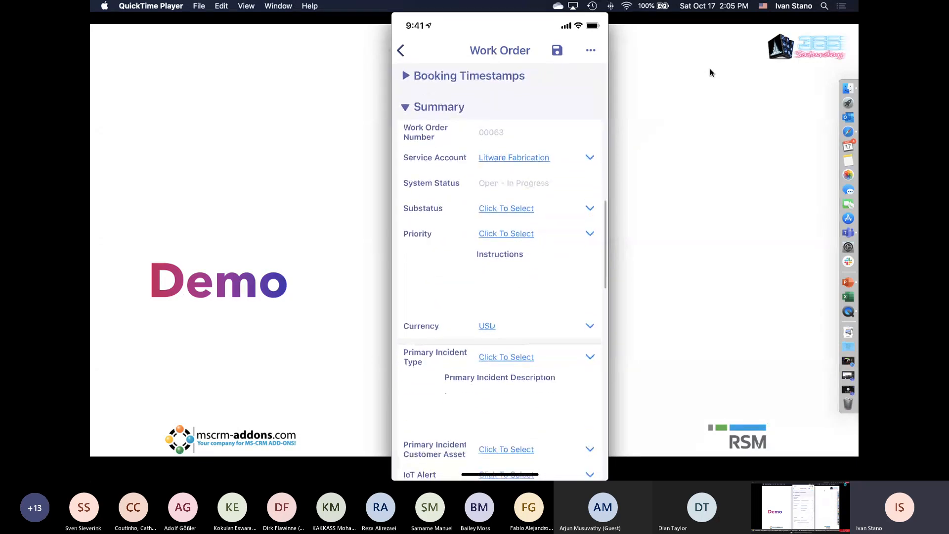
pyautogui.click(446, 79)
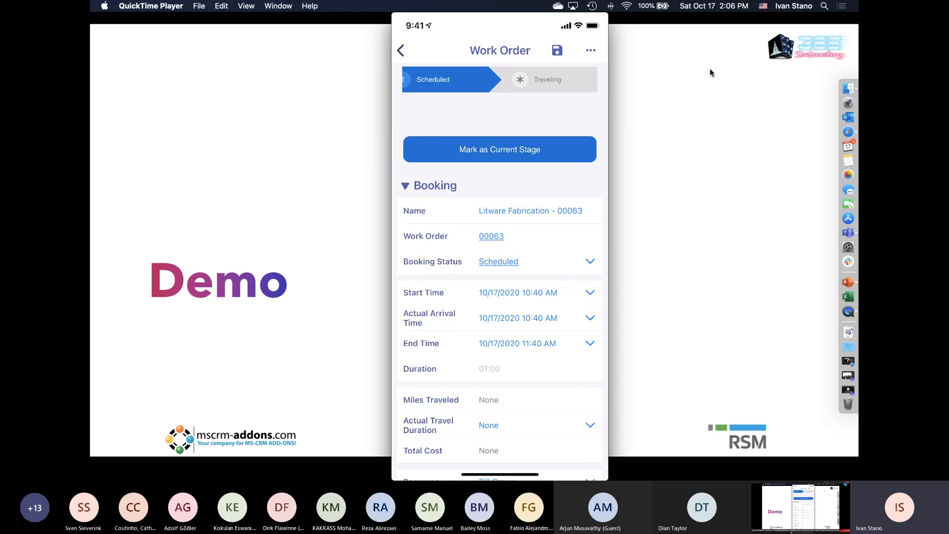
pyautogui.click(498, 149)
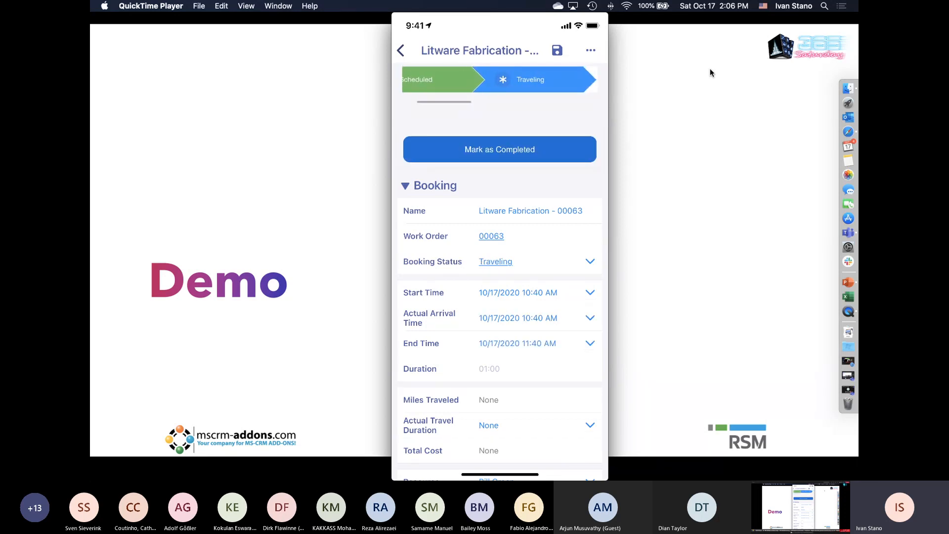
pyautogui.click(400, 51)
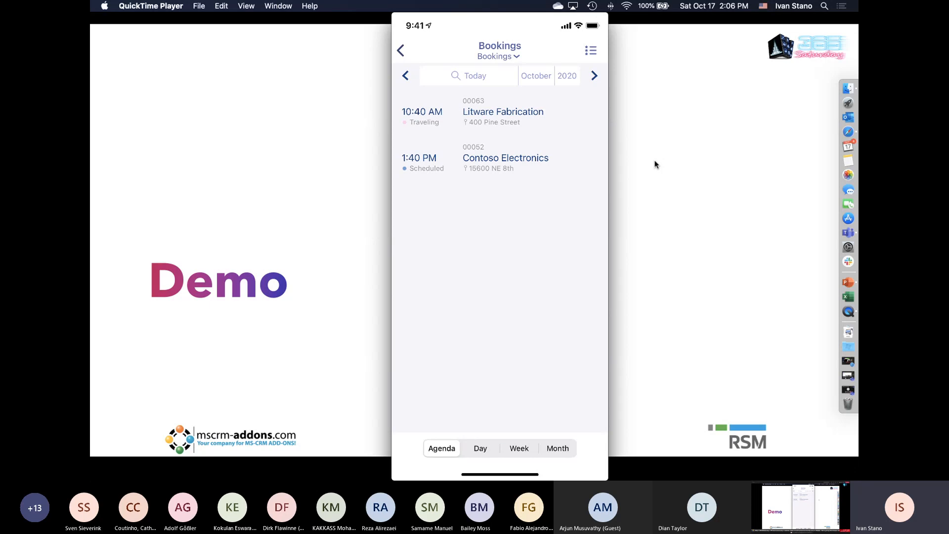
# Step: Go back from the bookings agenda to the Field Service home menu
pyautogui.click(400, 50)
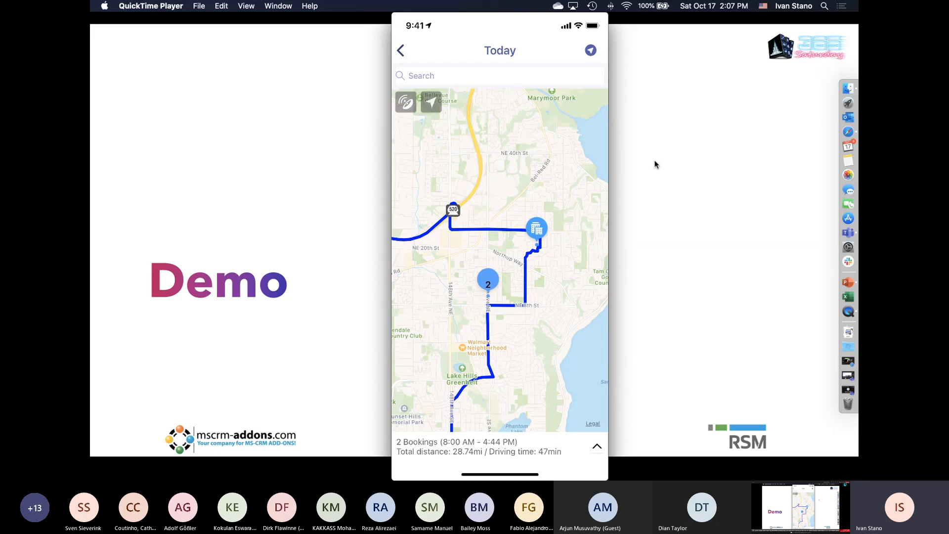
pyautogui.click(595, 446)
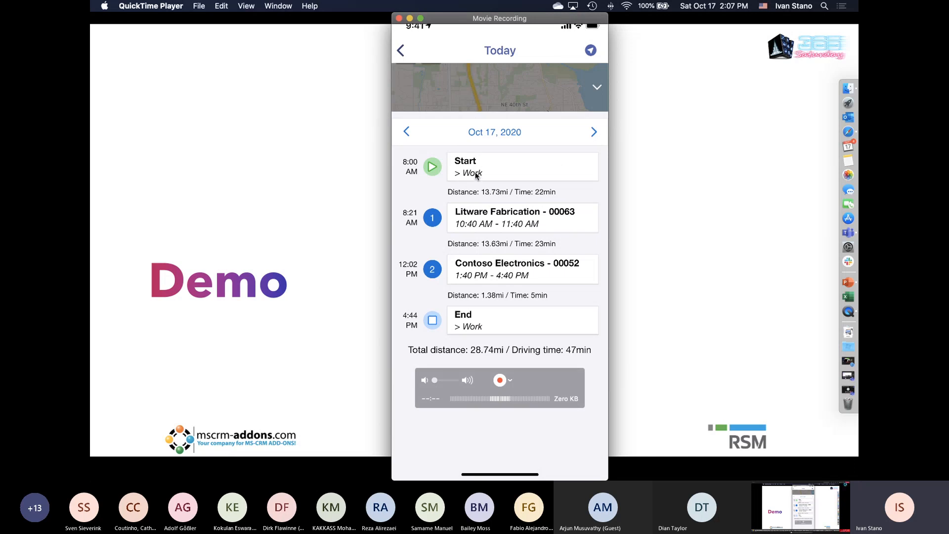
pyautogui.moveTo(471, 321)
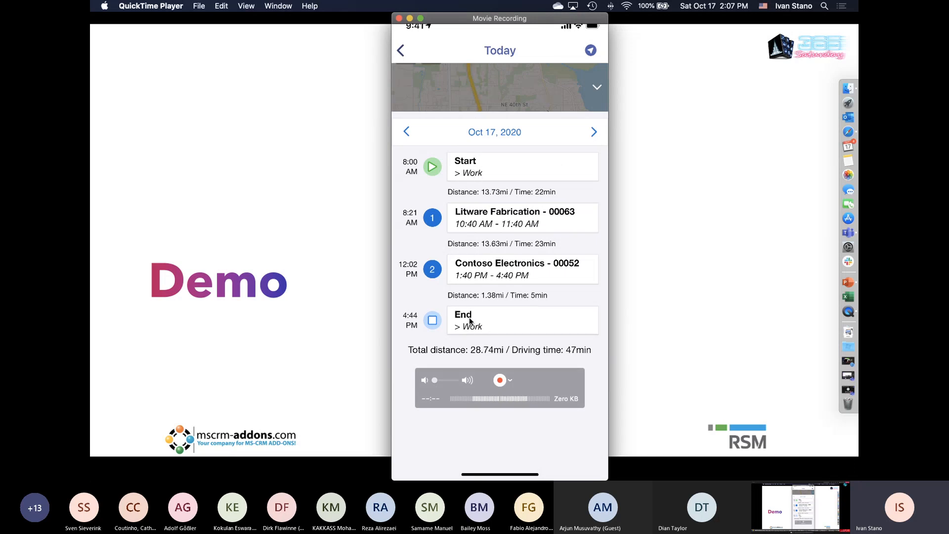
pyautogui.moveTo(581, 265)
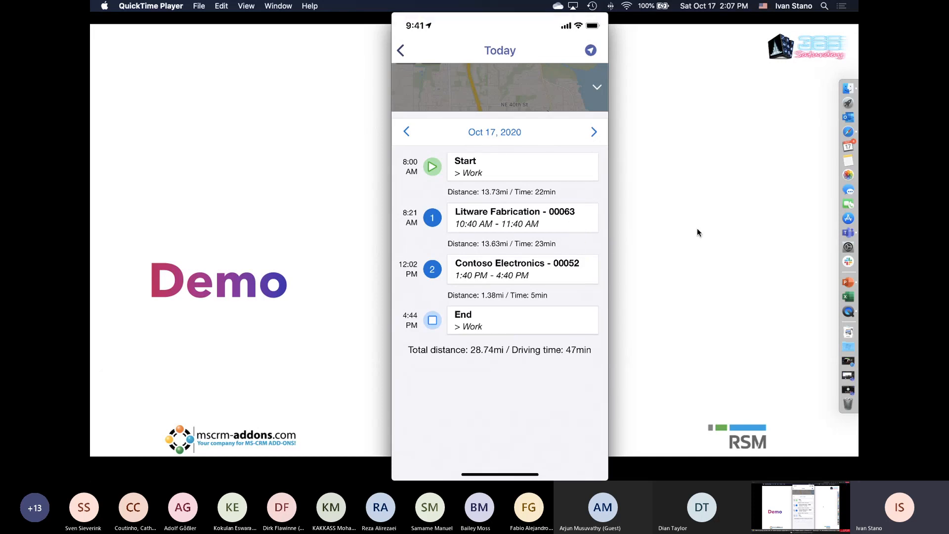
pyautogui.moveTo(662, 219)
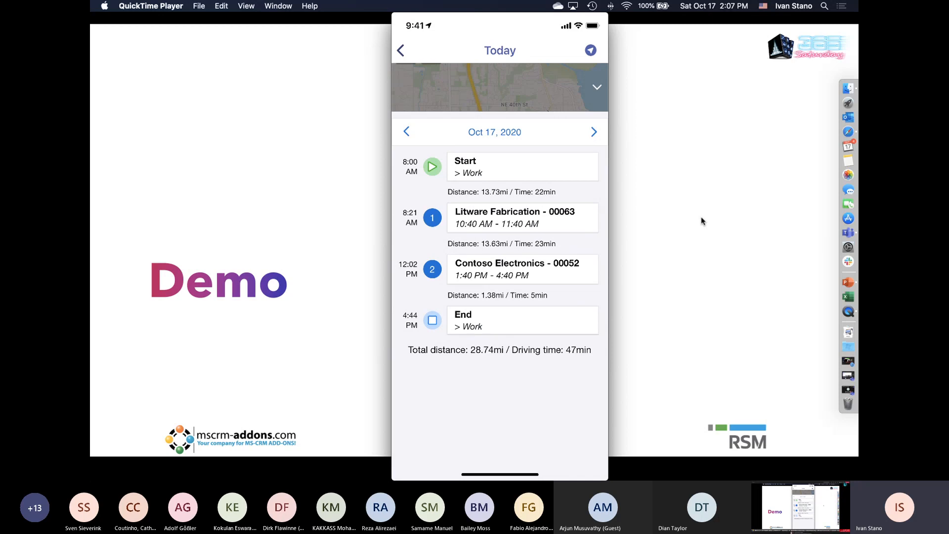
pyautogui.moveTo(686, 262)
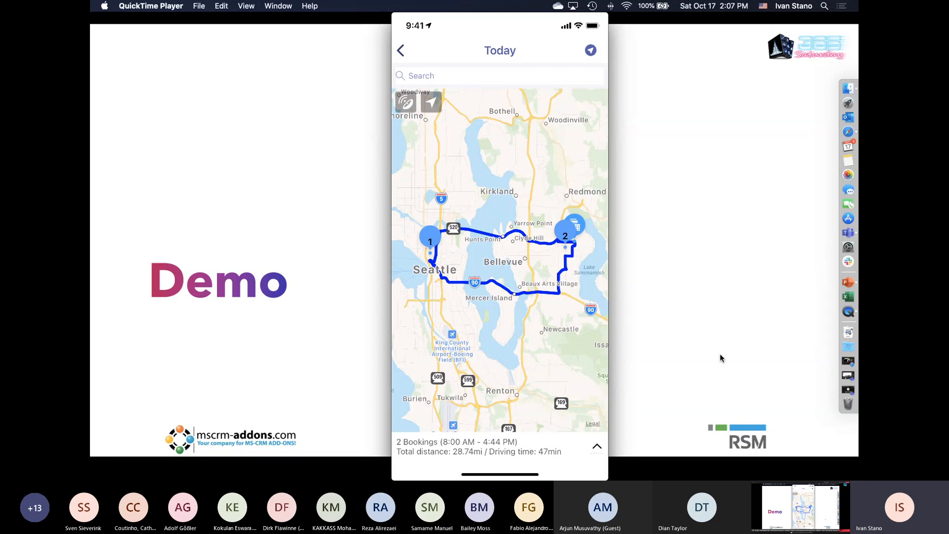
pyautogui.moveTo(650, 65)
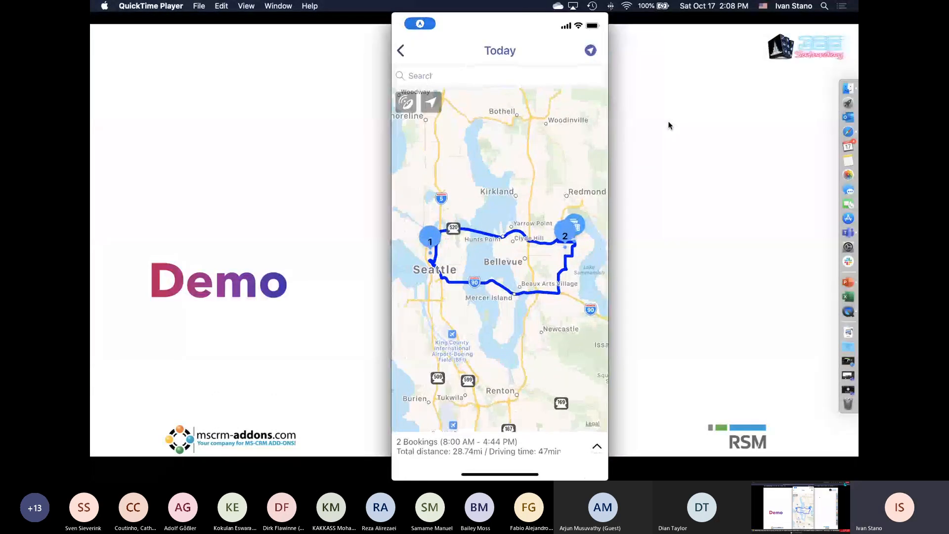
# Step: Open the Litware Fabrication booking from Bookings and mark In Progress as its current stage
pyautogui.click(400, 50)
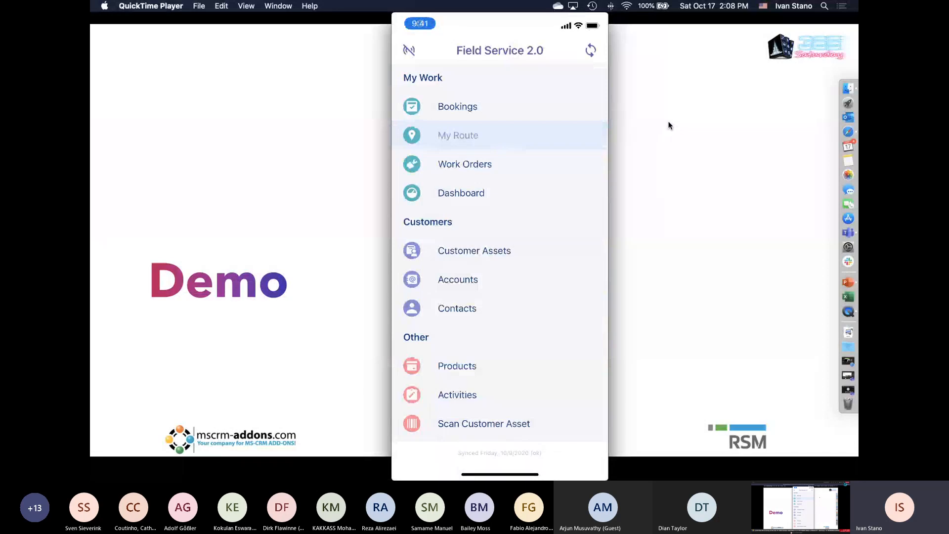
pyautogui.click(457, 105)
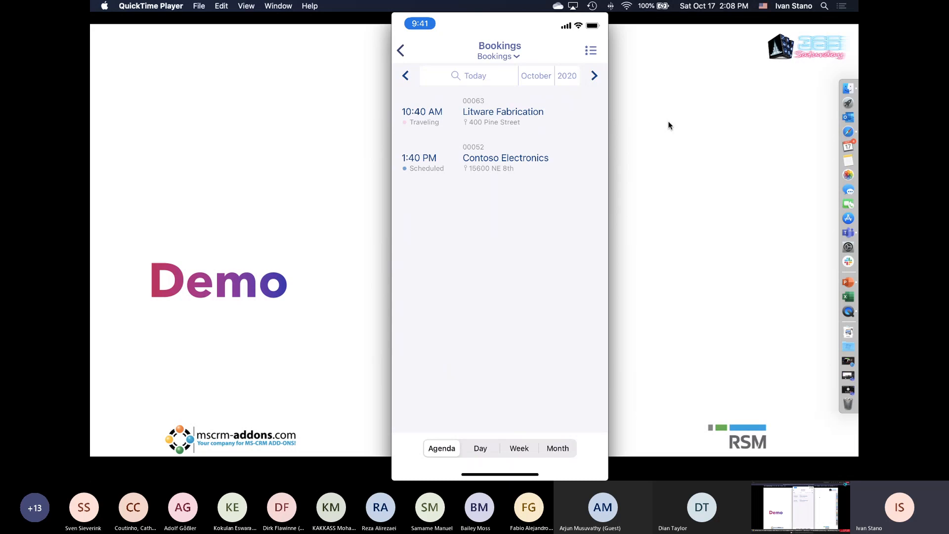
pyautogui.click(502, 111)
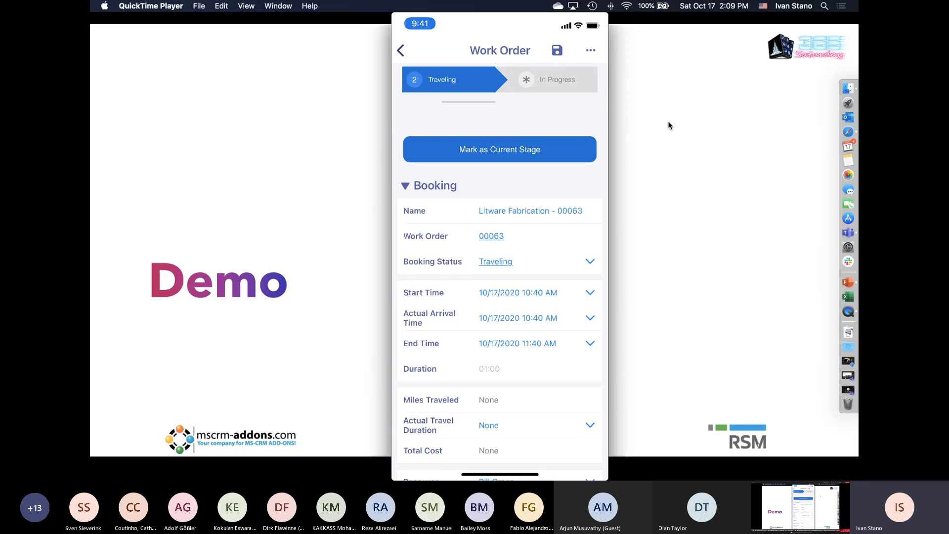
pyautogui.click(498, 149)
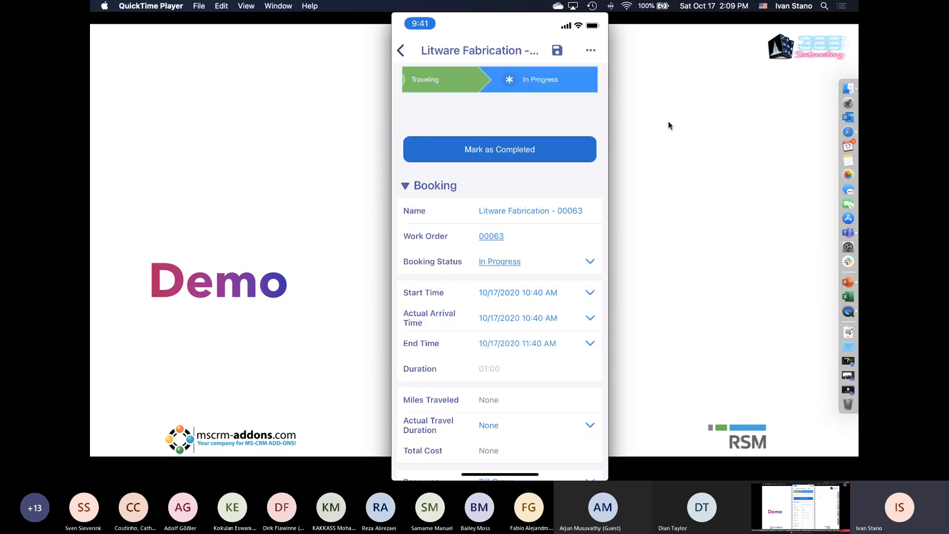
# Step: Collapse the Booking section and scroll down to the four inspection checklists
pyautogui.click(429, 186)
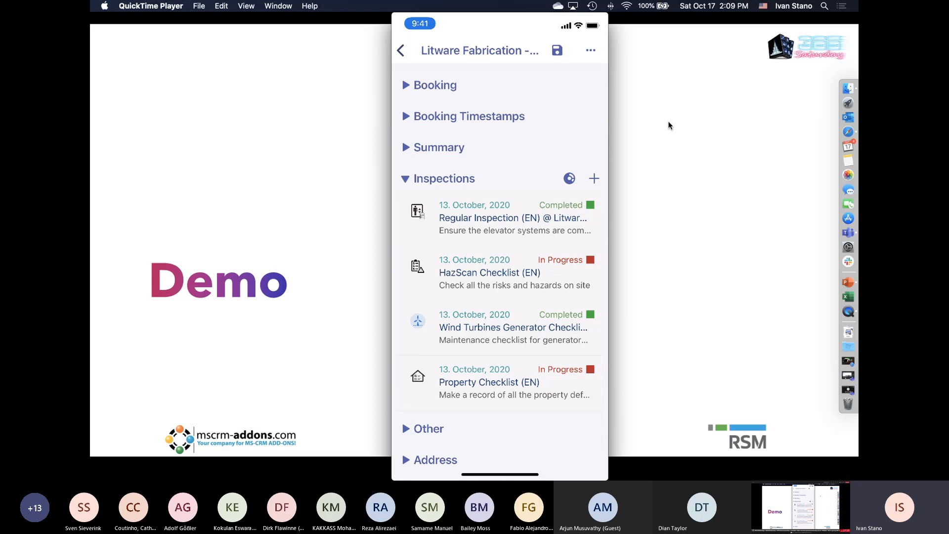
pyautogui.scroll(-3)
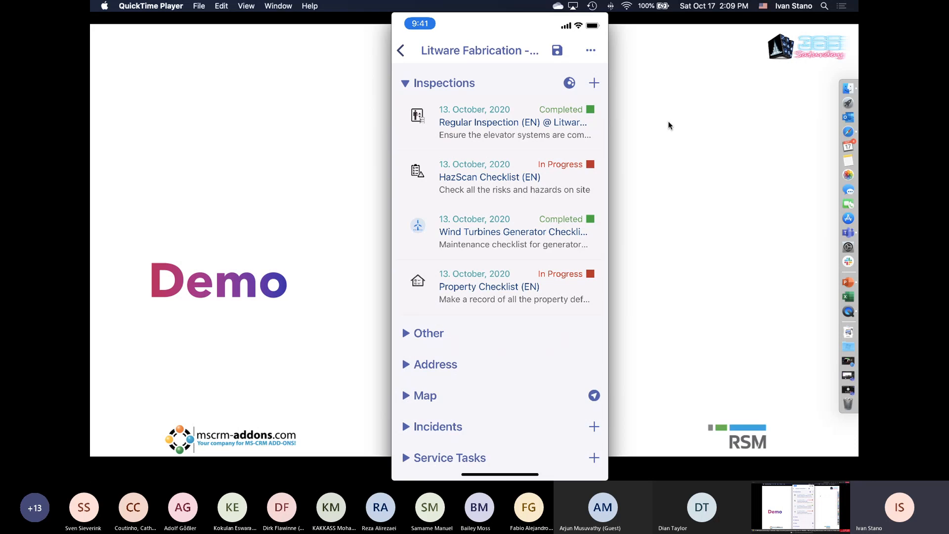
pyautogui.scroll(-3)
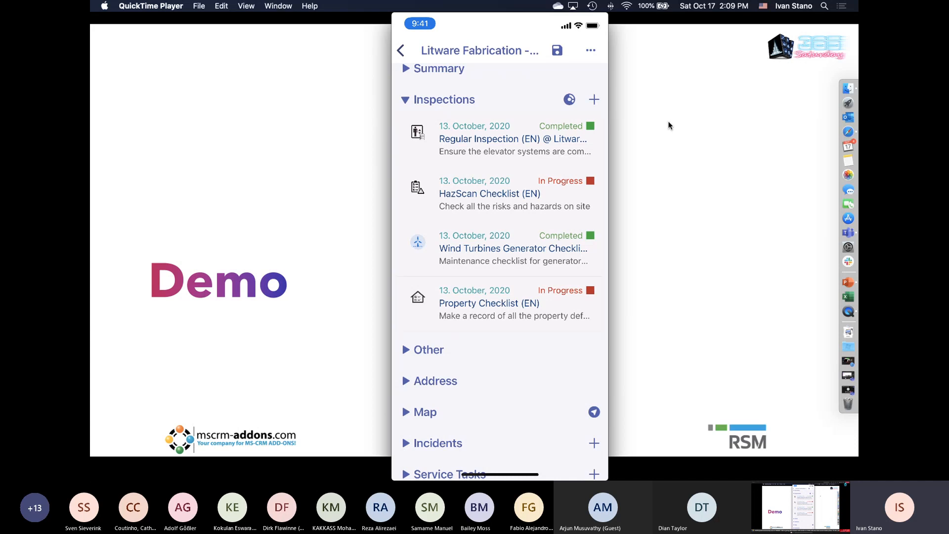
# Step: Show this week's completed questionnaires as a chart in the Inspections section
pyautogui.click(567, 99)
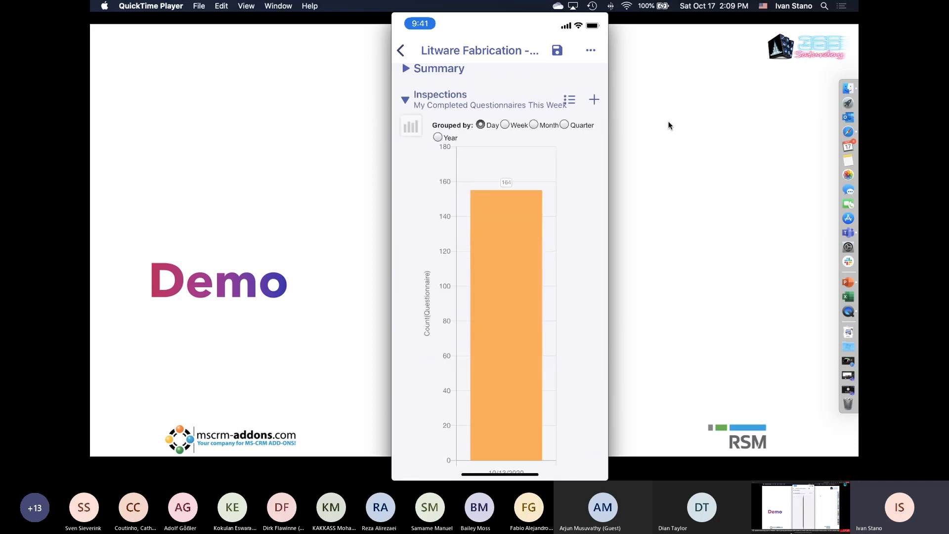
pyautogui.scroll(-3)
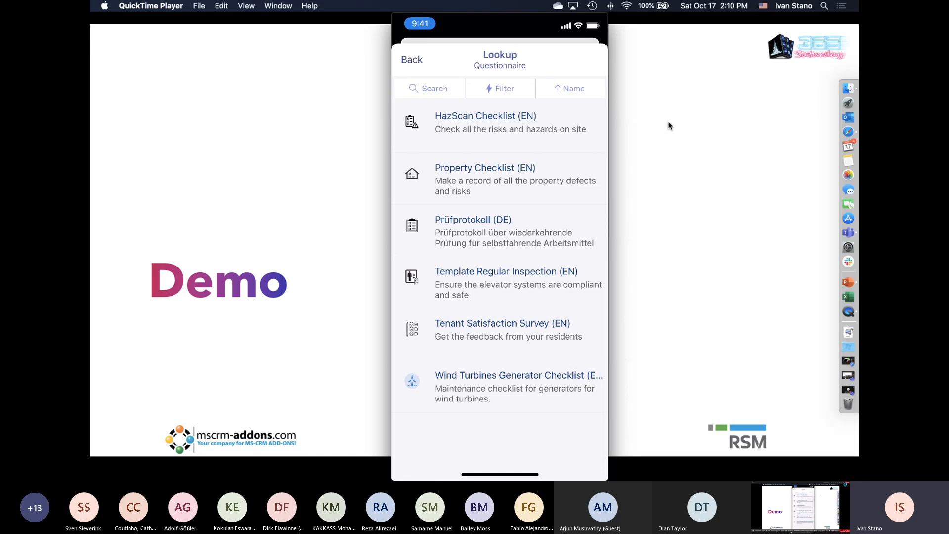
# Step: Start a new HazScan Checklist (EN) for work order 00063 at Litware Fabrication
pyautogui.click(485, 122)
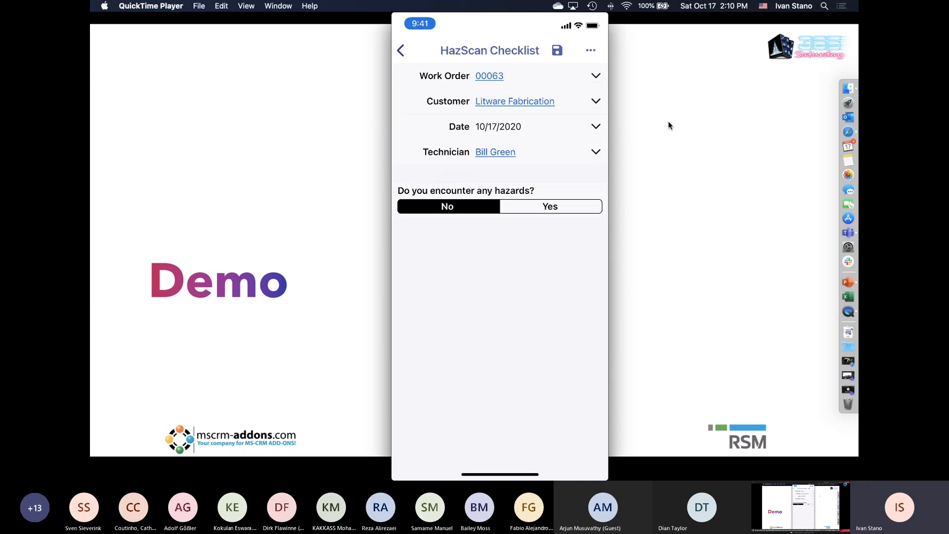
pyautogui.click(512, 380)
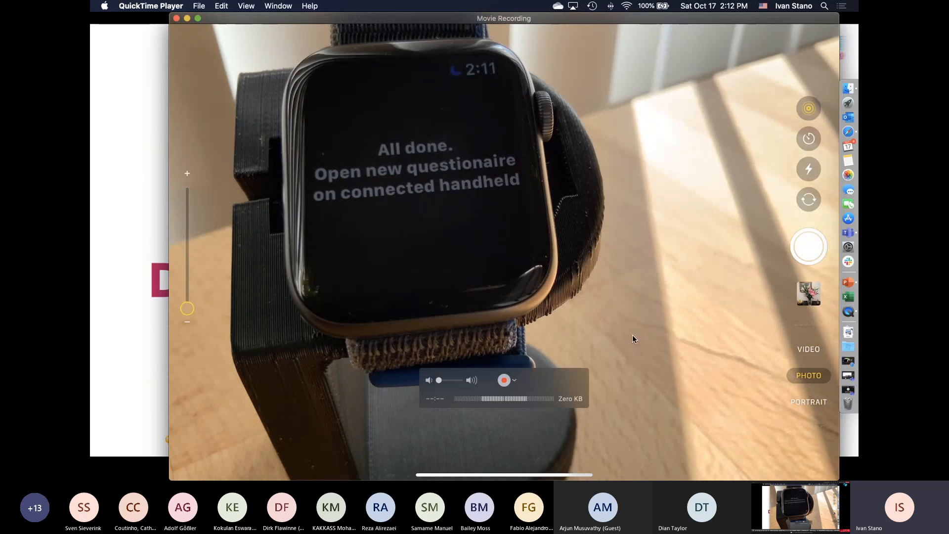
# Step: Finish the HazScan Checklist with hazards answered Yes, risks rated, and completion ticked
pyautogui.click(515, 380)
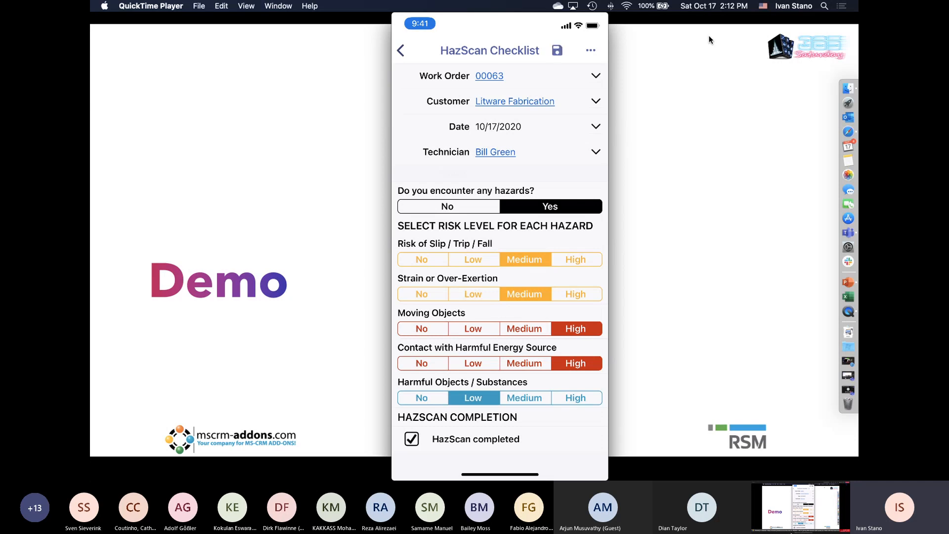
# Step: Save the completed HazScan Checklist
pyautogui.click(401, 50)
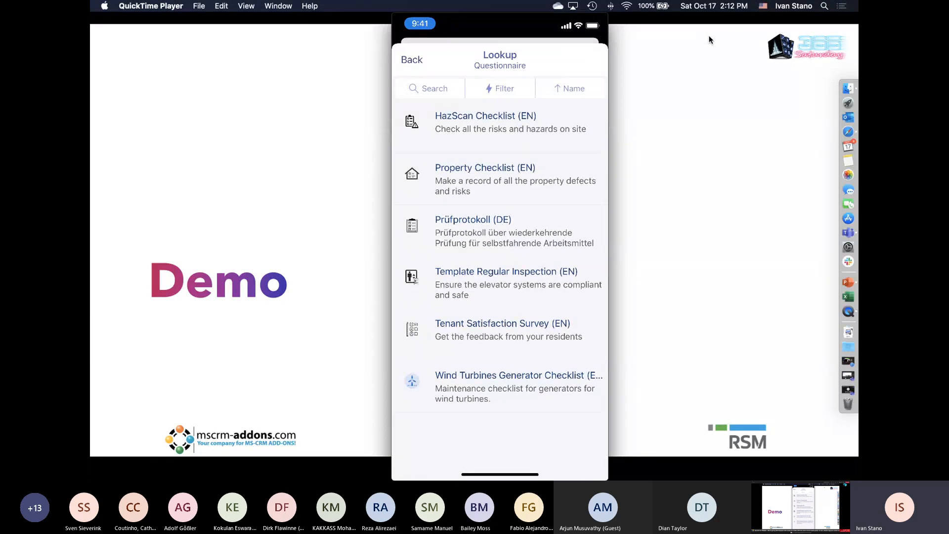
# Step: Choose Template Regular Inspection (EN) for work order 00063
pyautogui.click(506, 271)
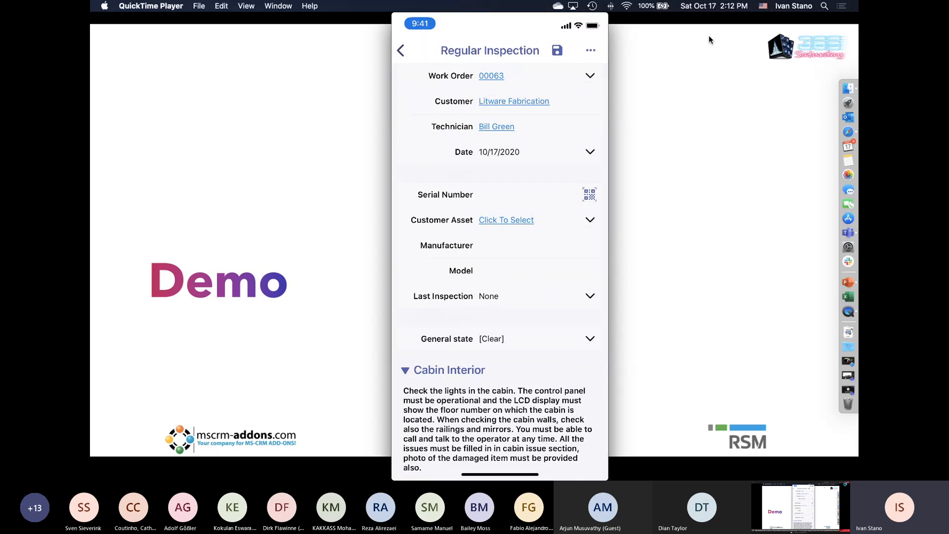
pyautogui.moveTo(657, 73)
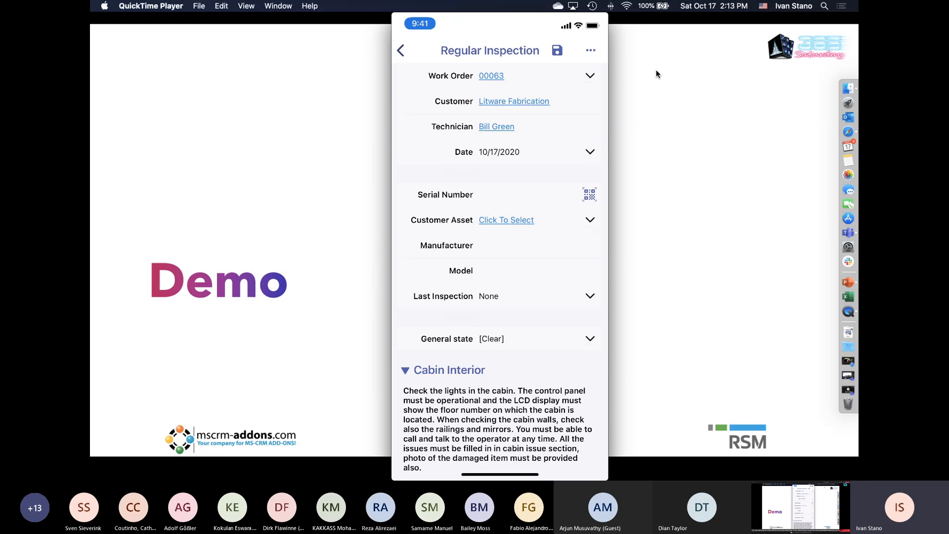
pyautogui.moveTo(634, 93)
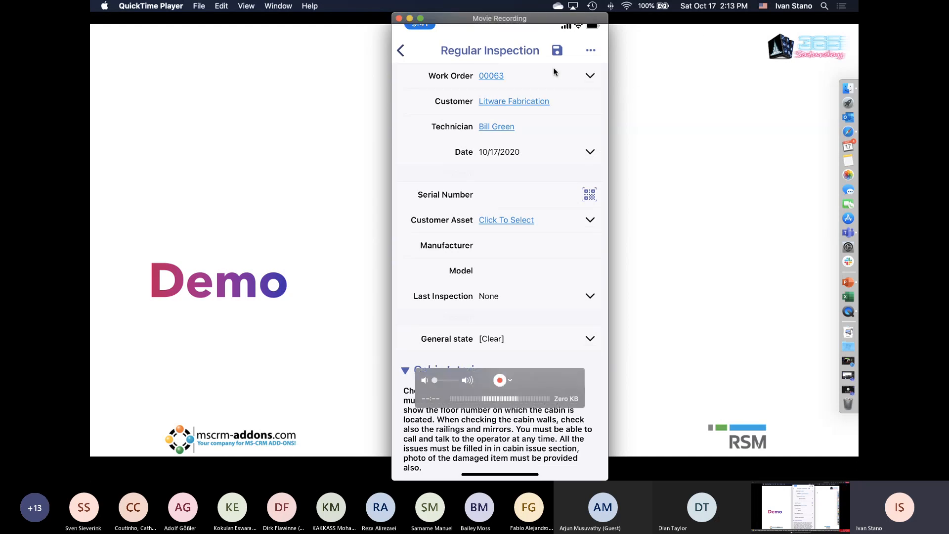
pyautogui.moveTo(466, 79)
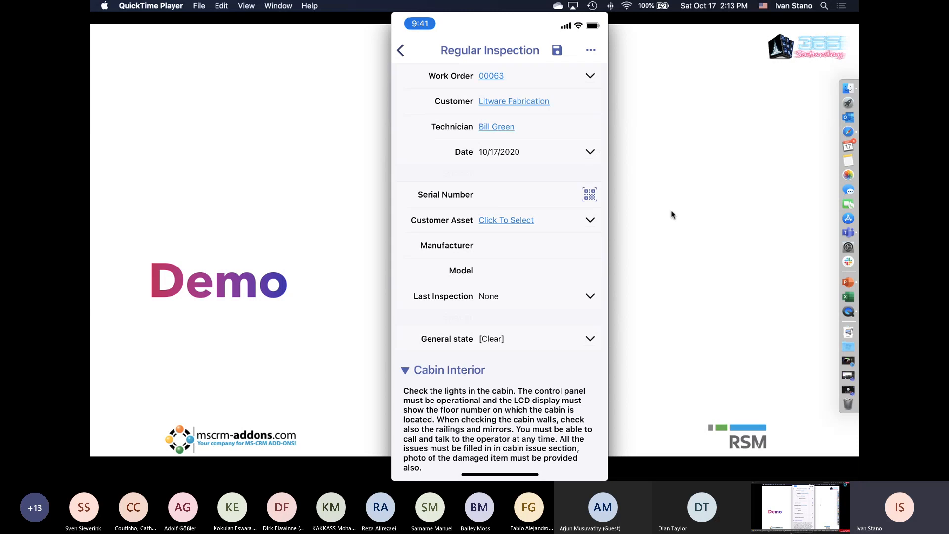
# Step: Scan serial LM8KSN54BJ to fill asset Wizard PU700, and open the General state picker
pyautogui.scroll(-3)
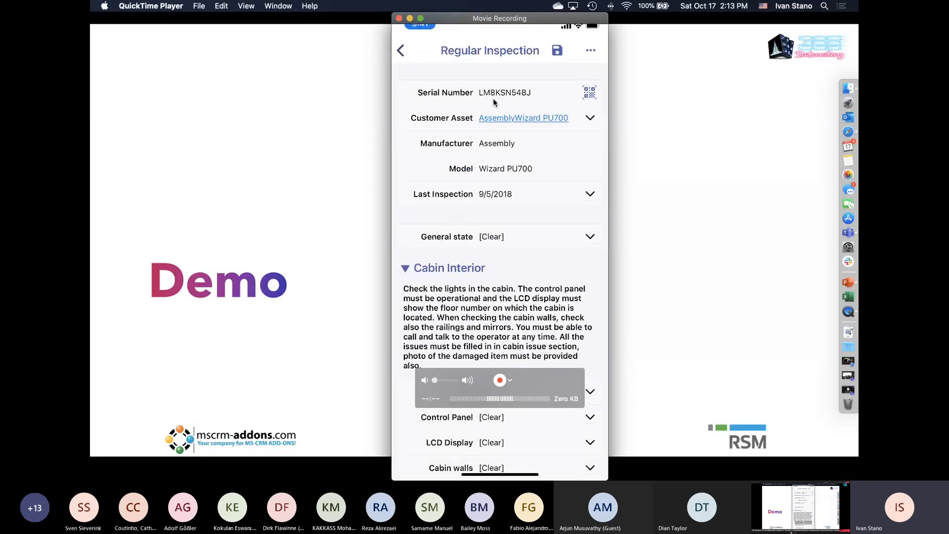
pyautogui.moveTo(477, 150)
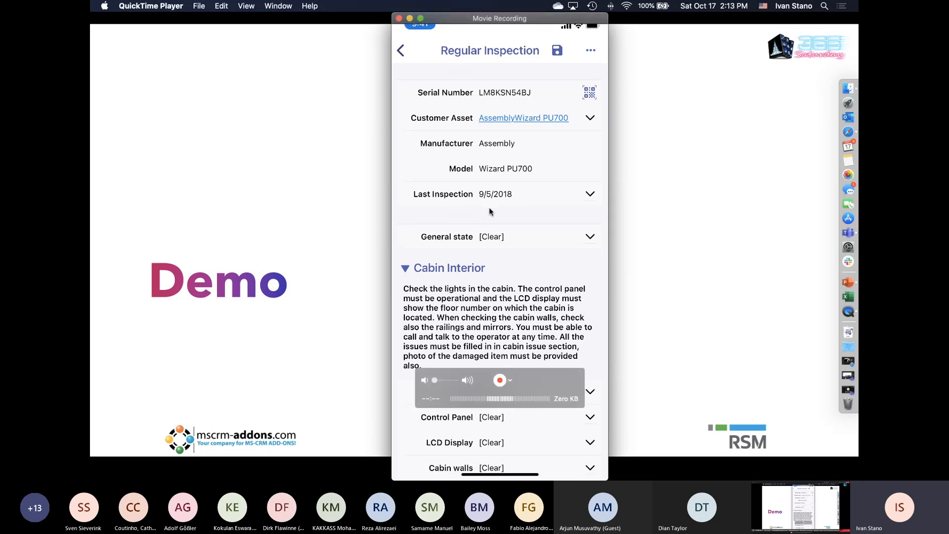
pyautogui.scroll(-3)
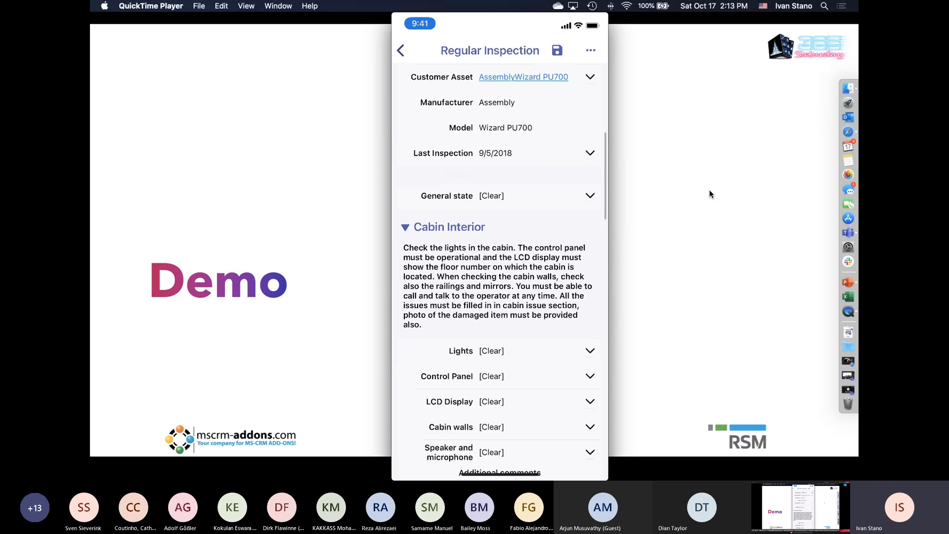
pyautogui.scroll(-3)
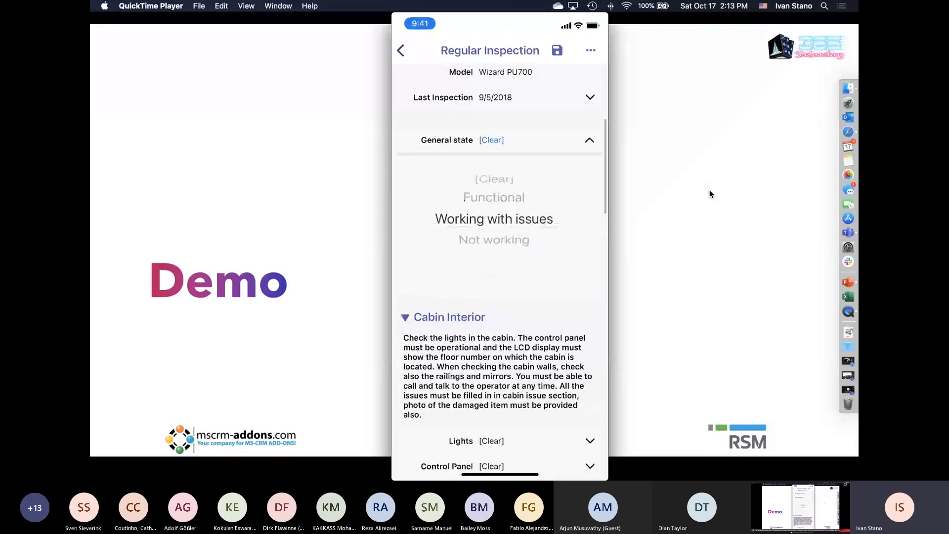
pyautogui.click(493, 218)
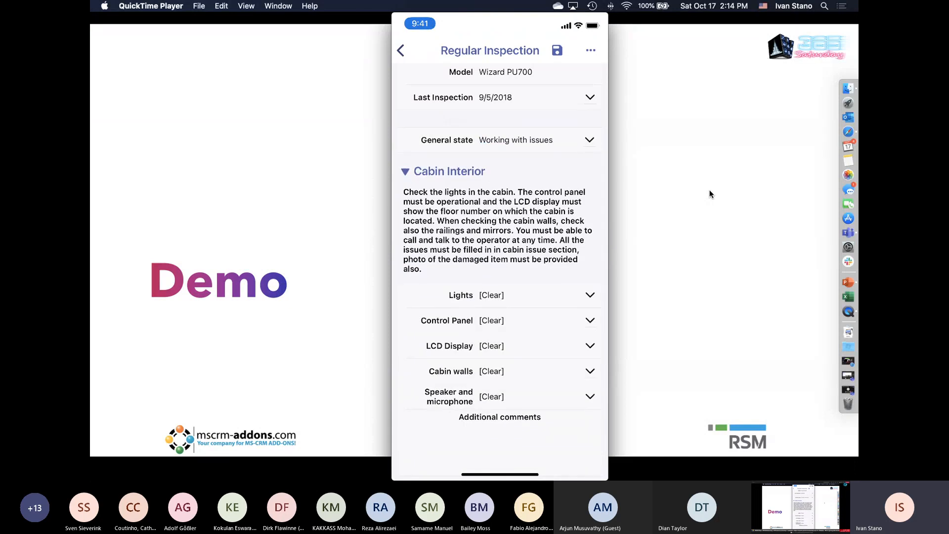
# Step: Rate Lights, Control Panel, Cabin walls, Speaker and microphone OK, and LCD Display Damaged
pyautogui.scroll(-3)
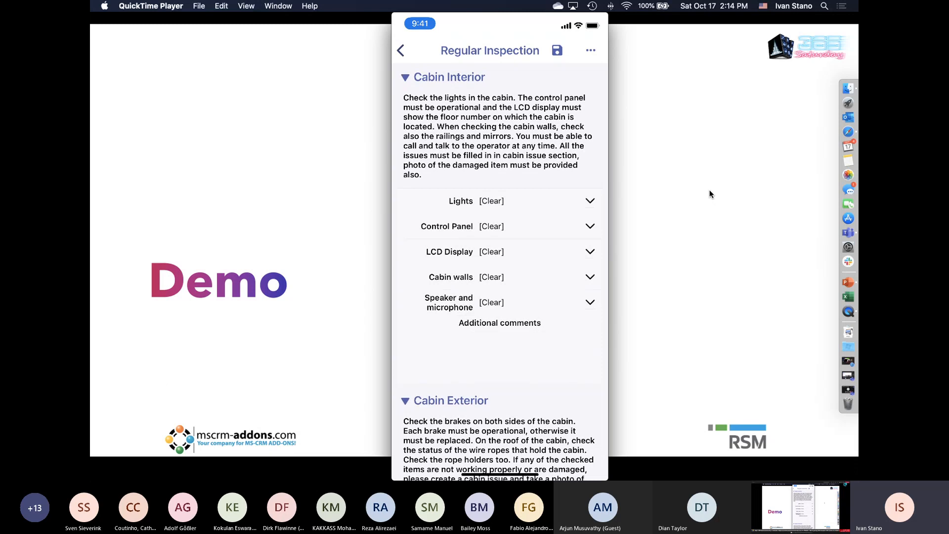
pyautogui.click(491, 200)
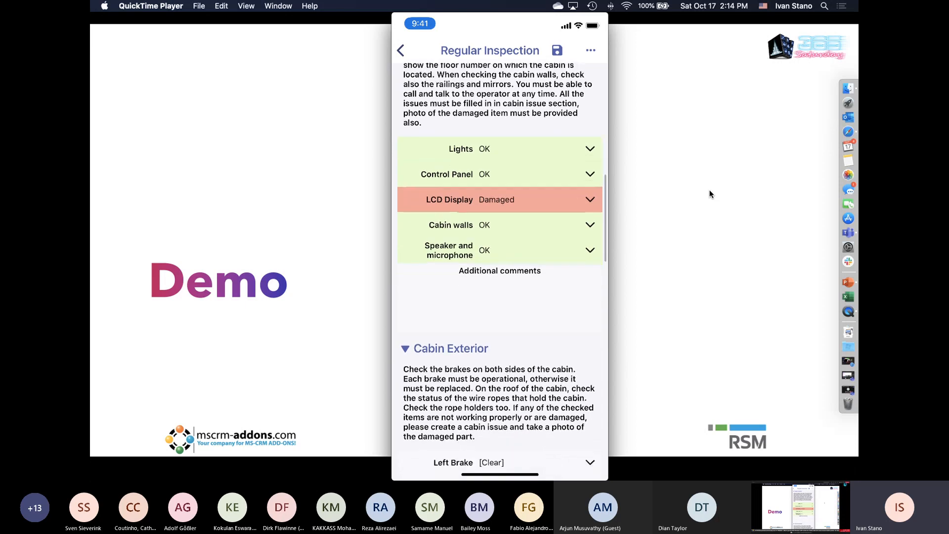
pyautogui.scroll(-3)
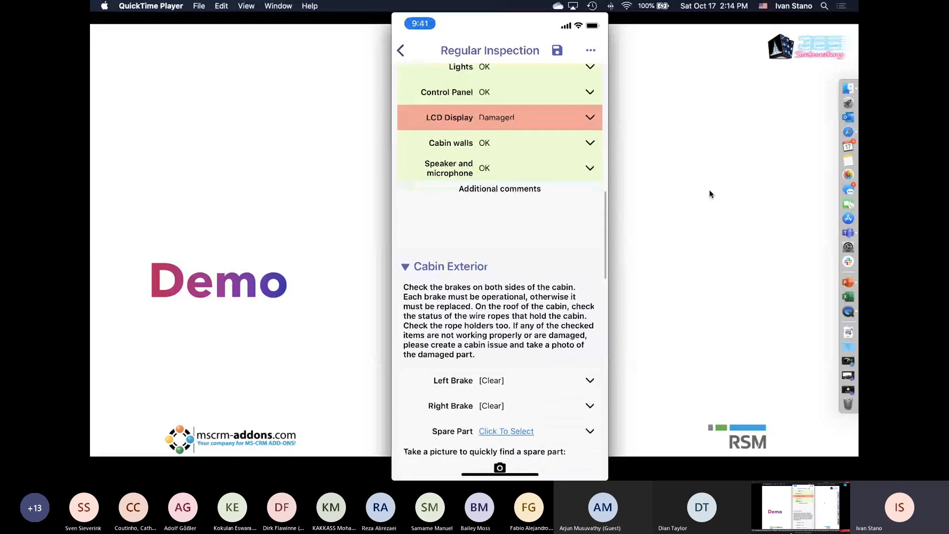
pyautogui.scroll(-3)
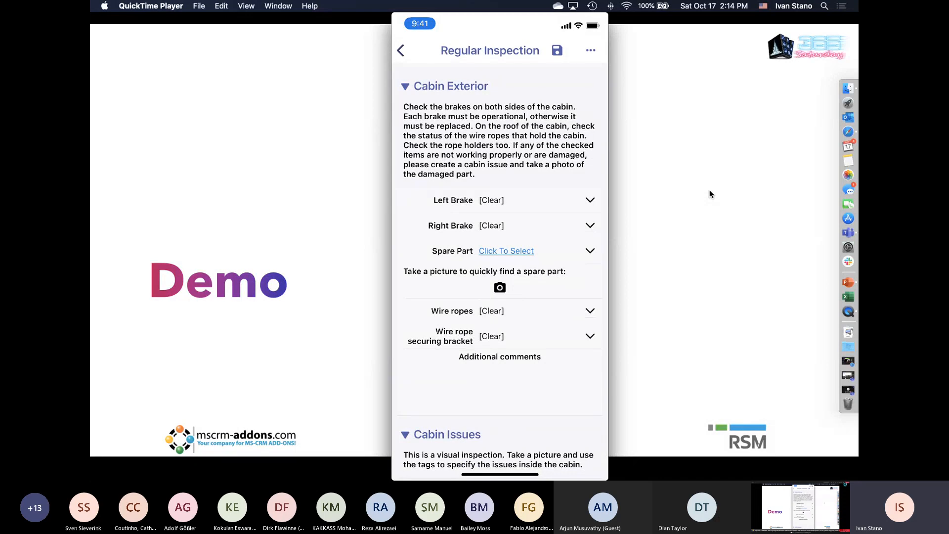
# Step: Rate Left Brake OK and Right Brake Damaged in the Cabin Exterior checks
pyautogui.click(589, 199)
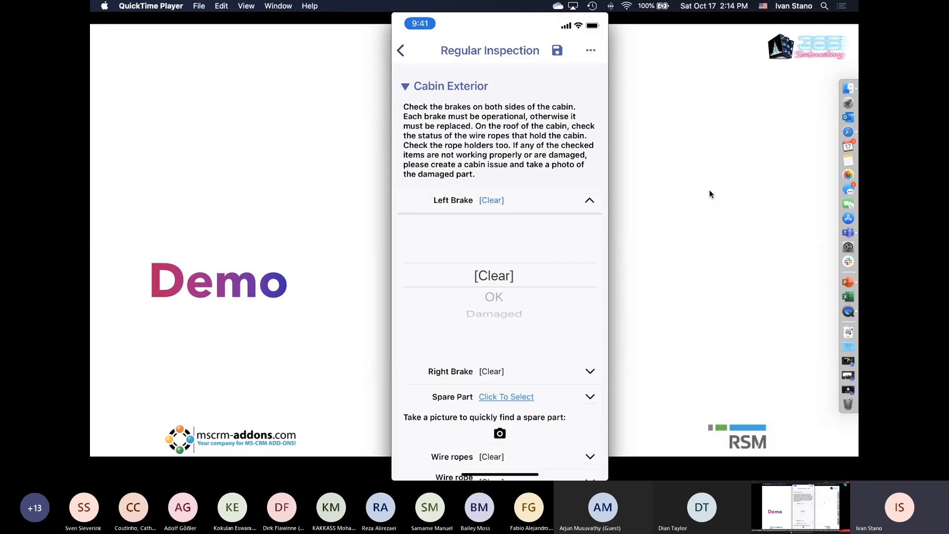
pyautogui.click(494, 297)
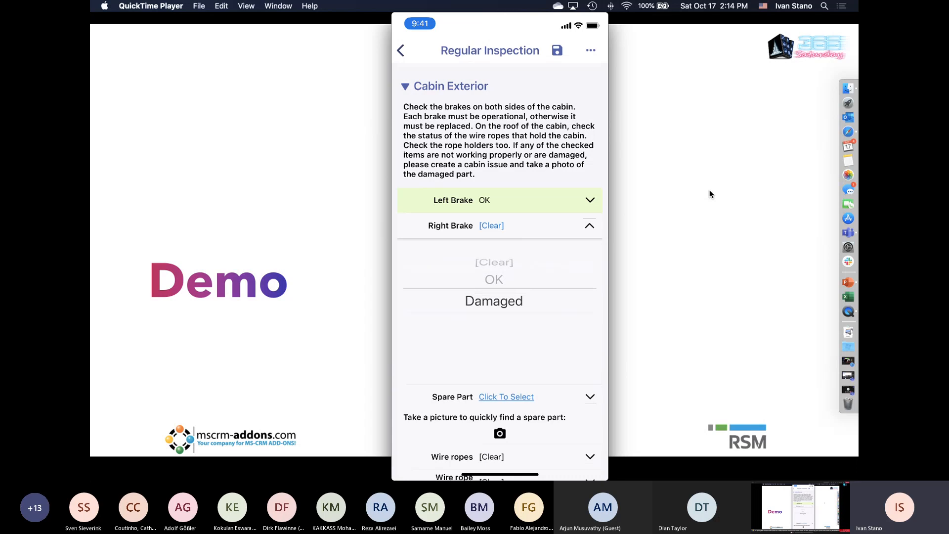
pyautogui.click(493, 301)
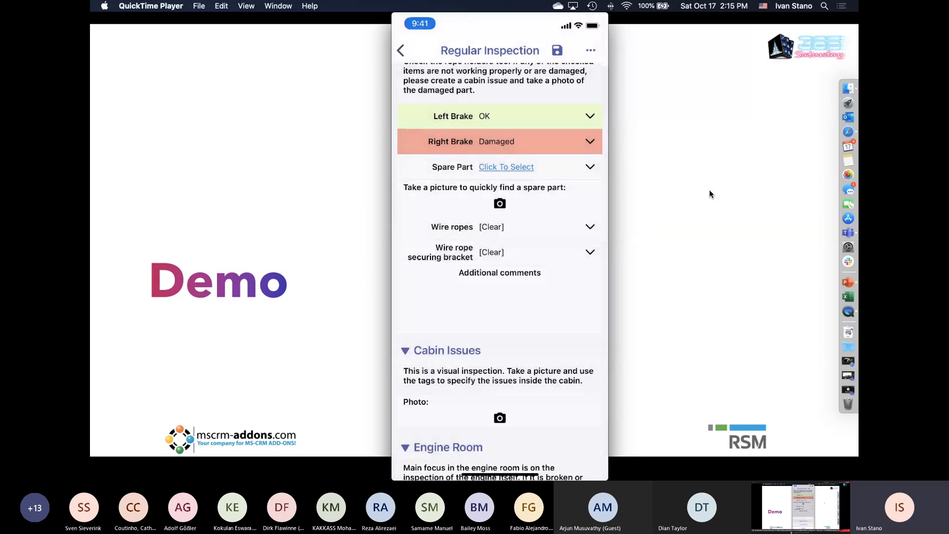
# Step: Photograph the brake disc to identify spare part Break Pad, and rate Wire ropes OK
pyautogui.click(499, 203)
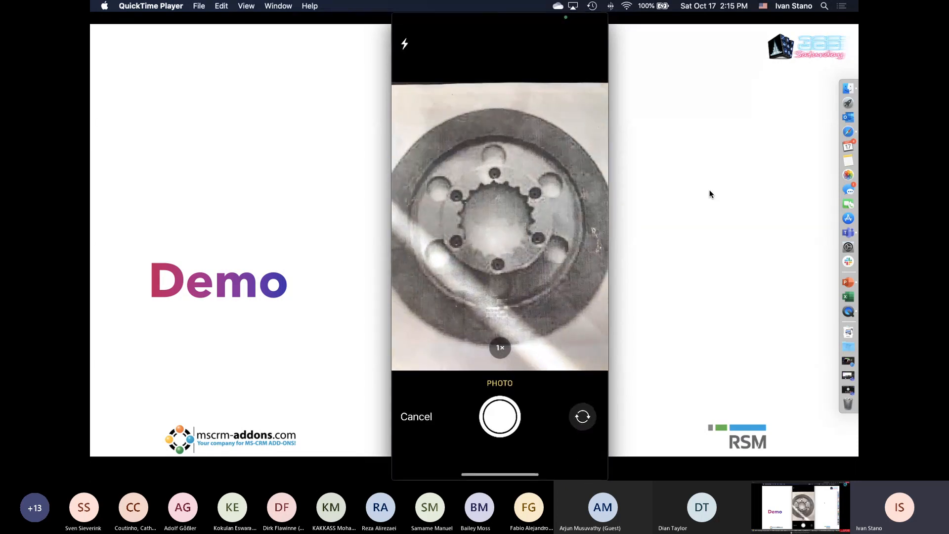
pyautogui.click(499, 416)
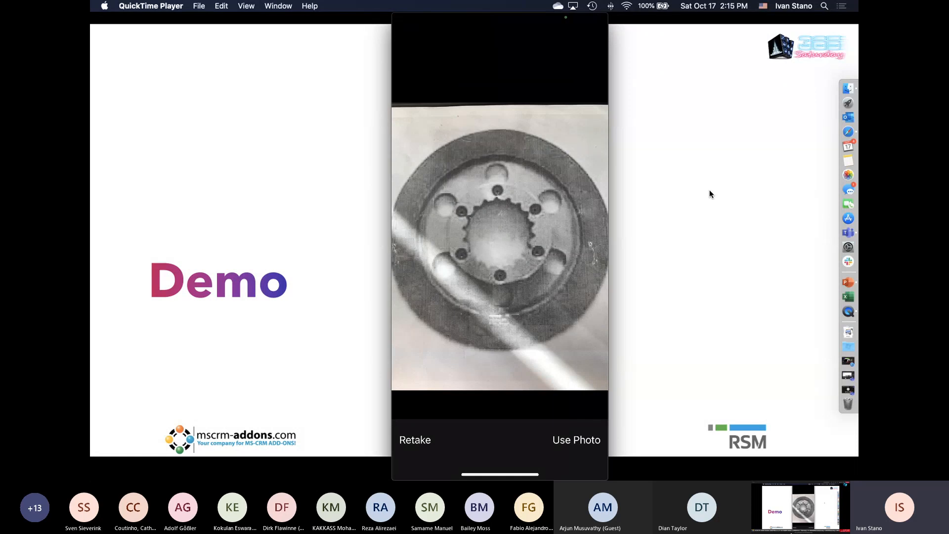
pyautogui.click(575, 440)
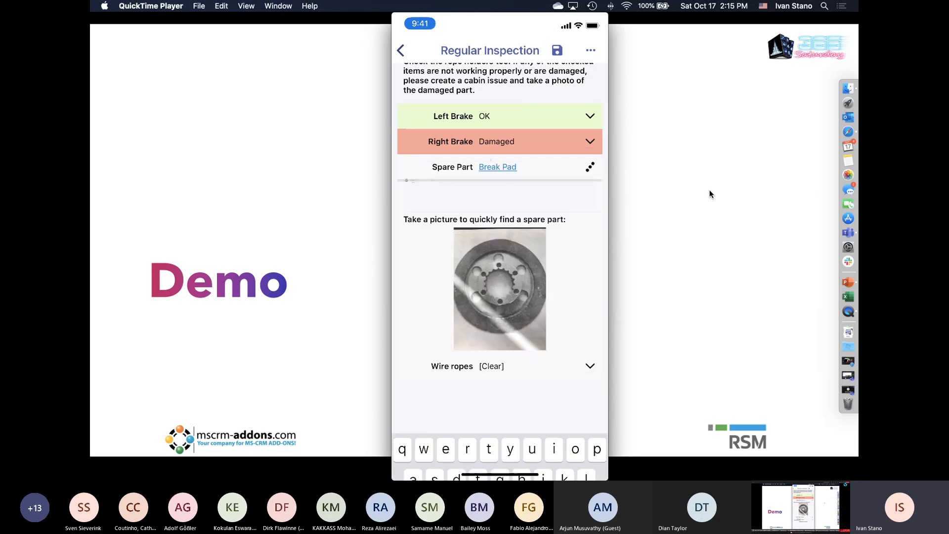
pyautogui.click(498, 166)
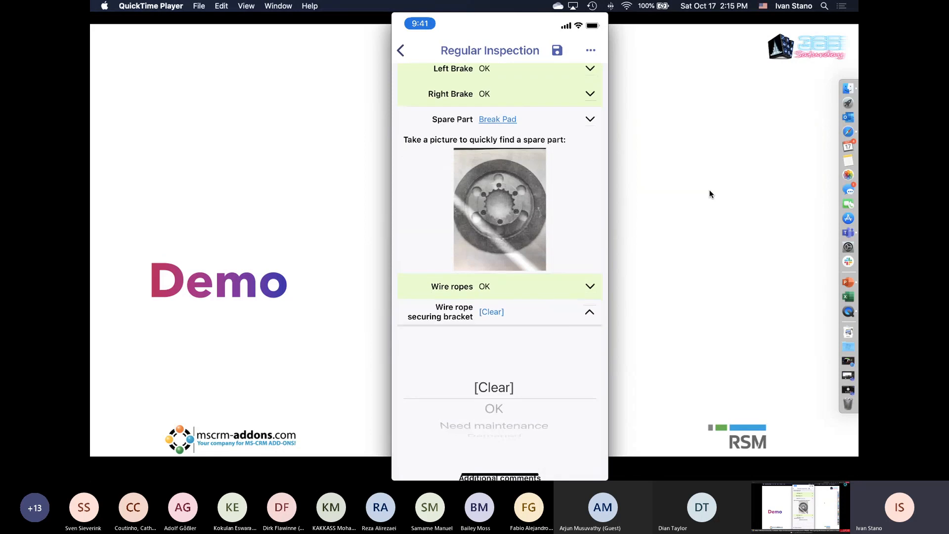
# Step: Rate Wire rope securing bracket OK and open the Cabin Issues photo action menu
pyautogui.scroll(-3)
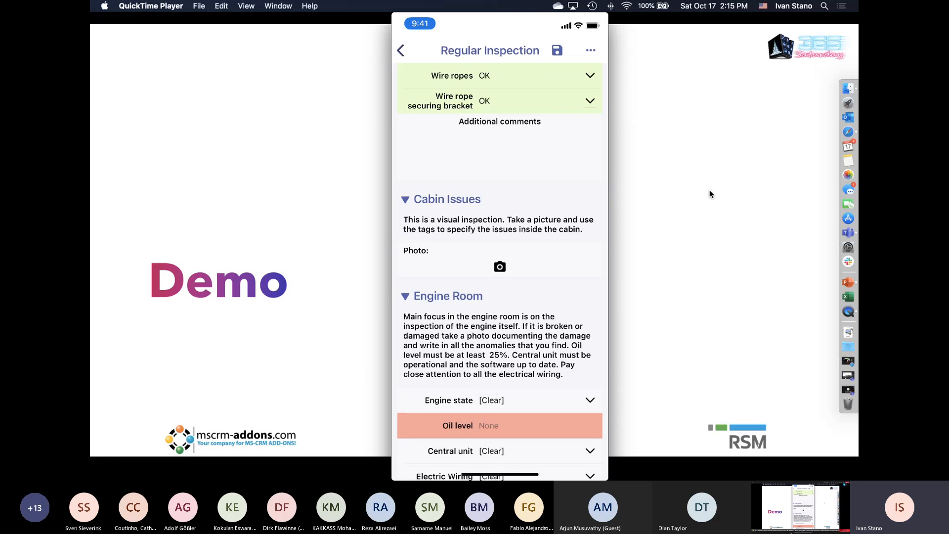
pyautogui.scroll(-3)
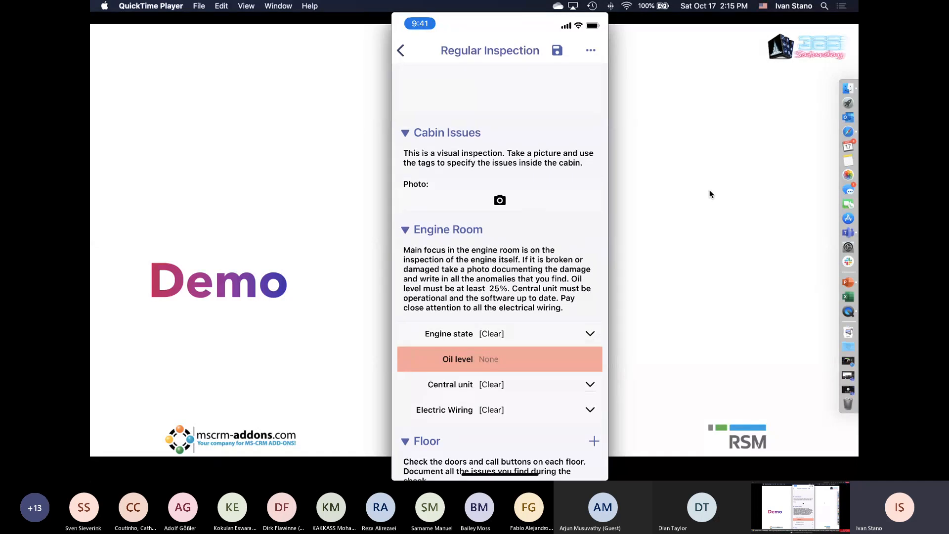
pyautogui.click(499, 200)
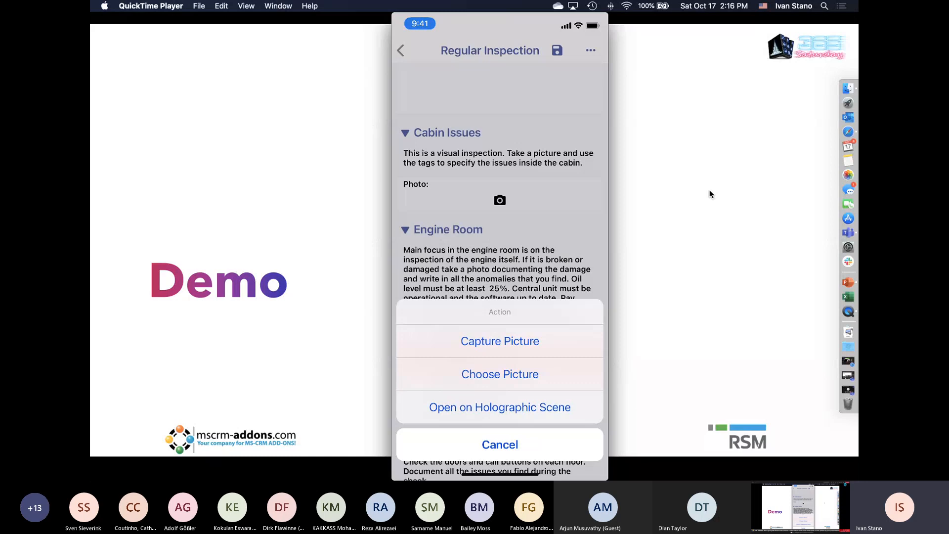
# Step: Take a photo of the elevator cabin door for Cabin Issues
pyautogui.click(499, 444)
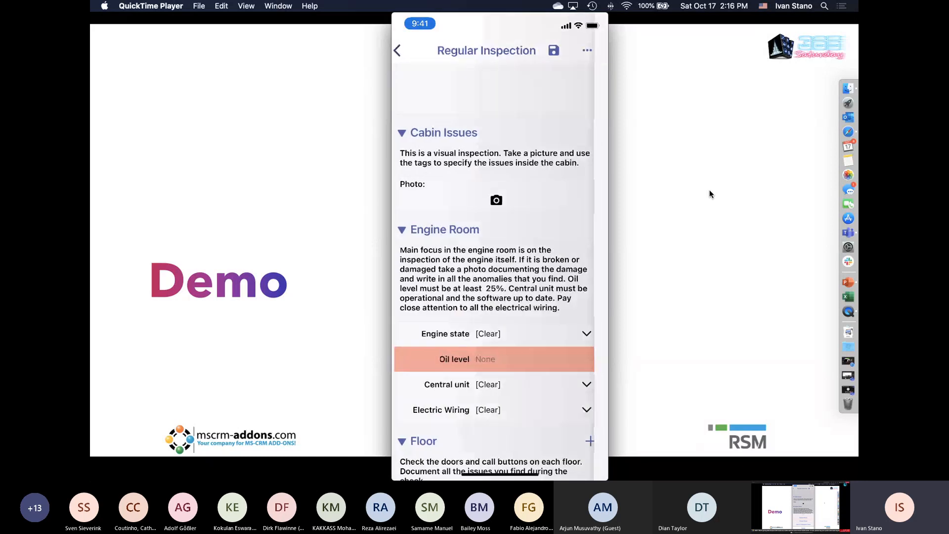
pyautogui.click(496, 200)
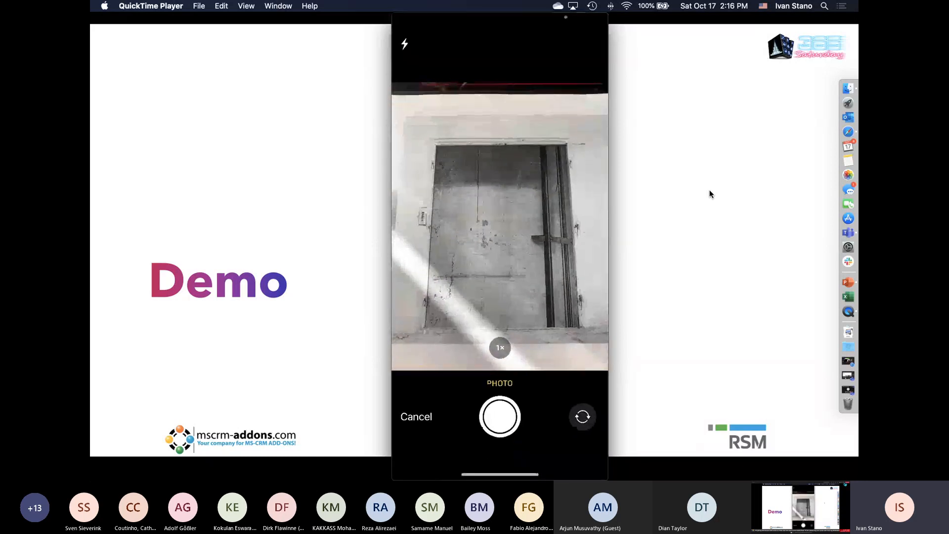
pyautogui.click(499, 416)
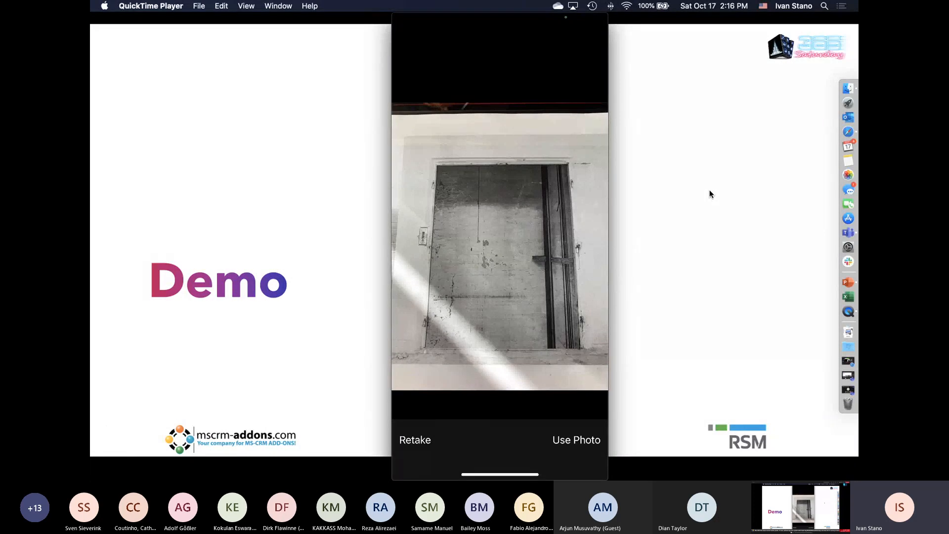
# Step: Accept the cabin photo and drag a Cabin Issue tag onto it
pyautogui.click(575, 439)
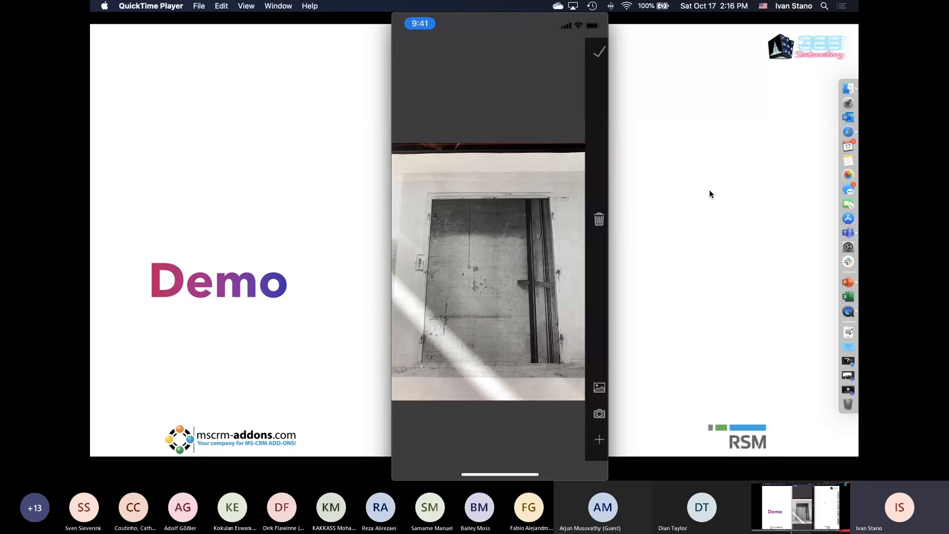
pyautogui.moveTo(655, 439)
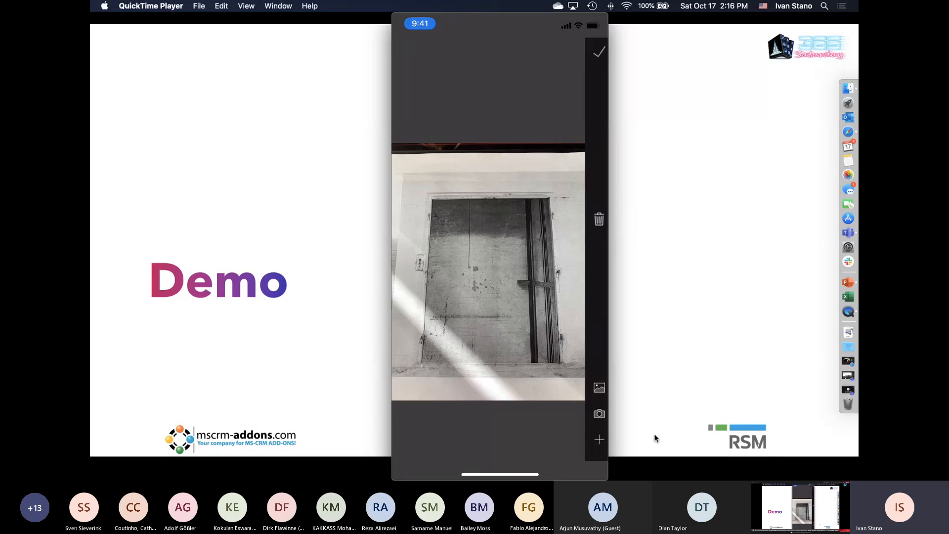
pyautogui.moveTo(675, 399)
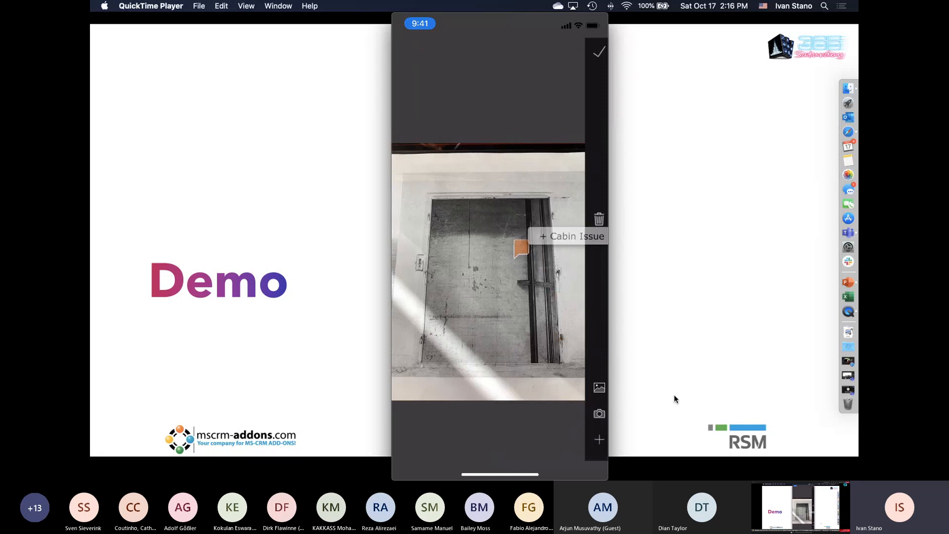
pyautogui.moveTo(519, 247); pyautogui.dragTo(443, 231)
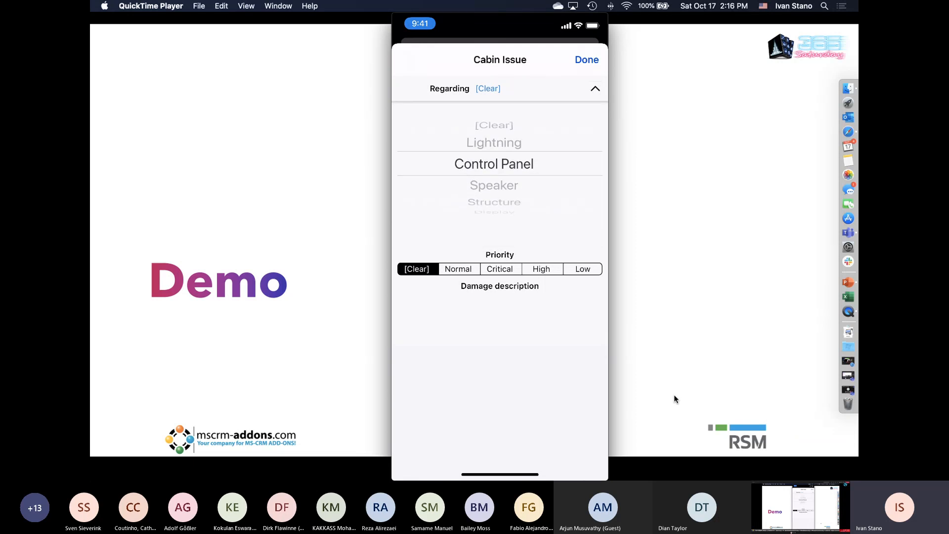
# Step: Tag the photo with issues regarding Control Panel and Display
pyautogui.click(493, 164)
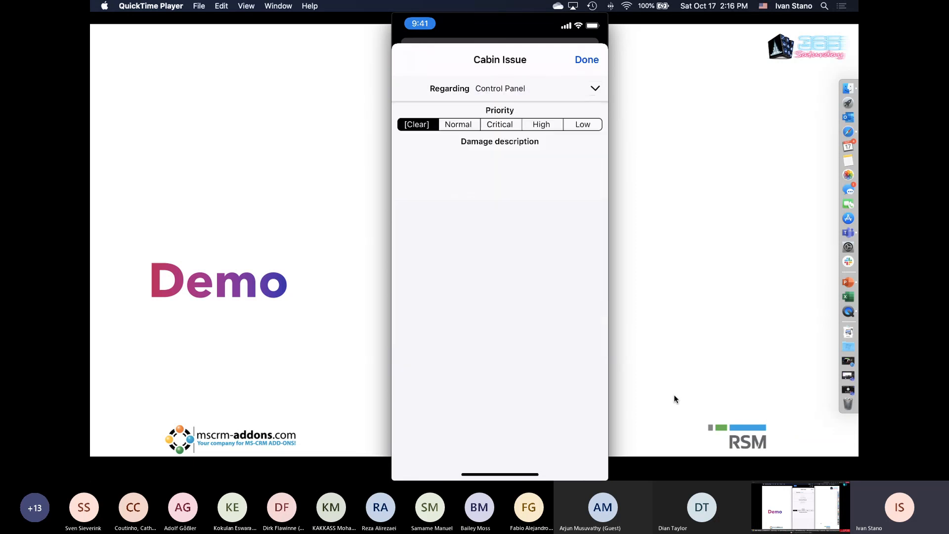
pyautogui.click(499, 124)
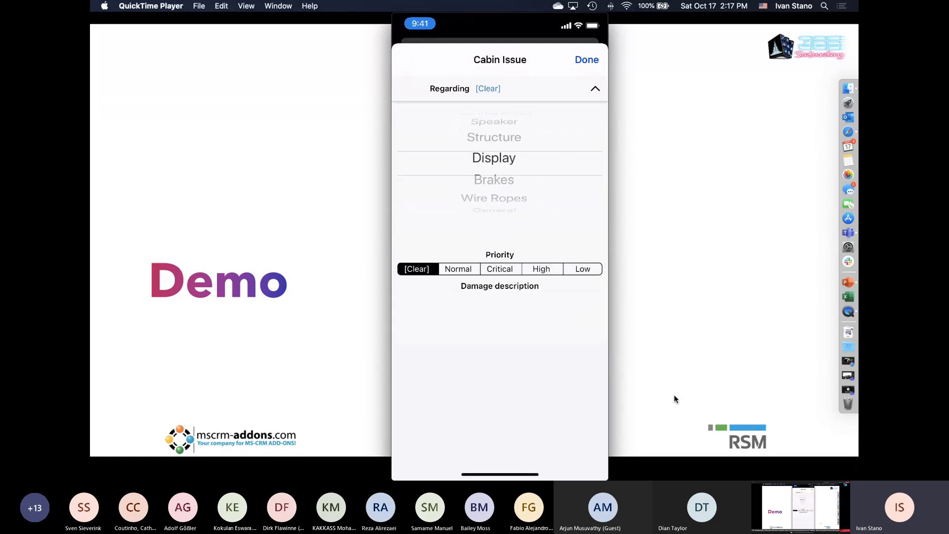
pyautogui.click(493, 197)
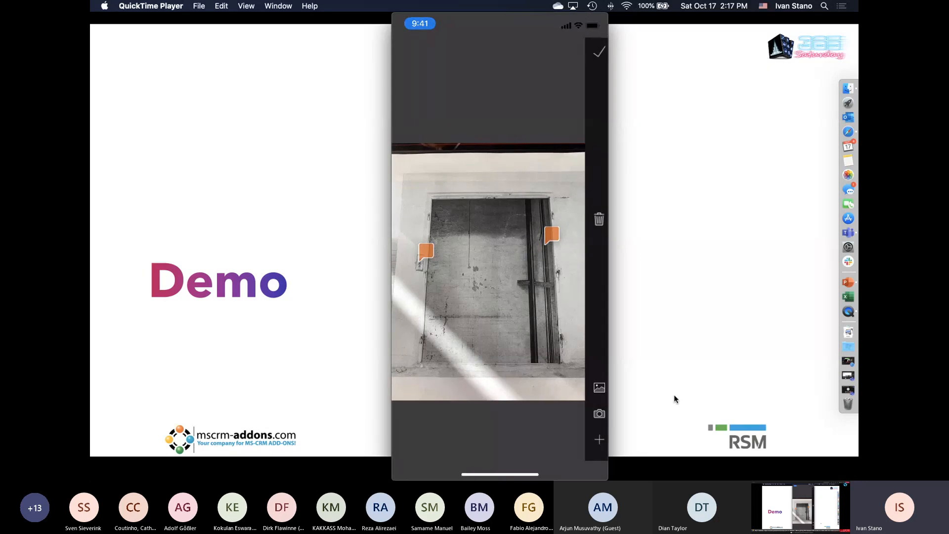
# Step: Save the tagged cabin photo, then set Engine Room's Engine state and Central unit to OK
pyautogui.click(597, 51)
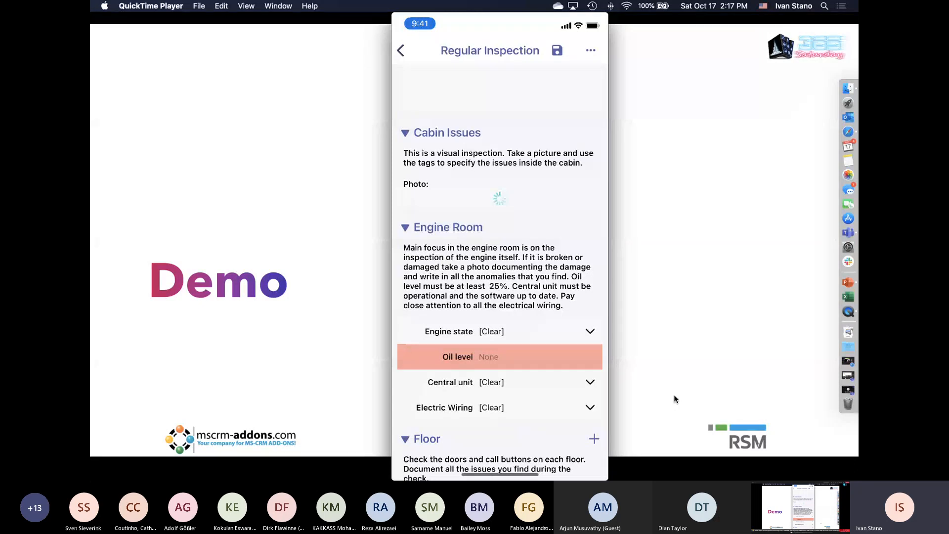
pyautogui.scroll(-3)
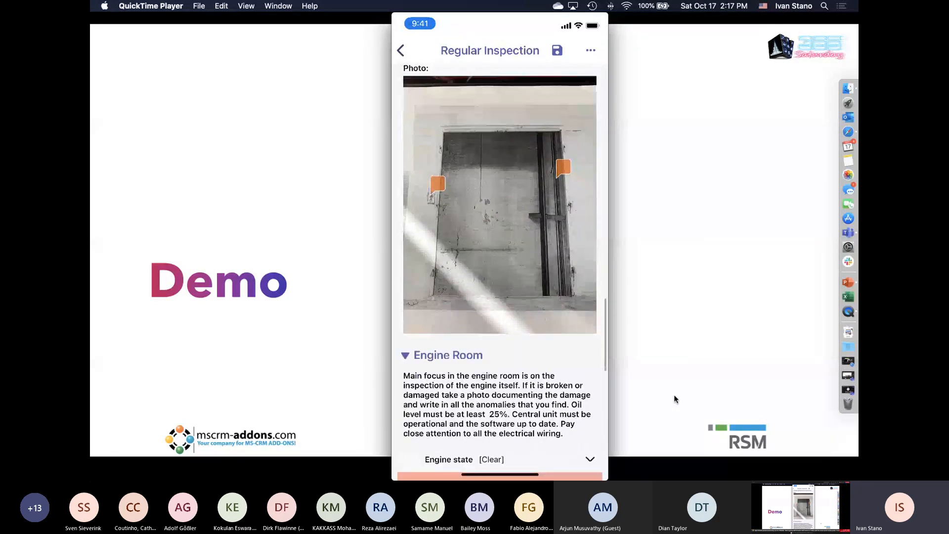
pyautogui.scroll(-3)
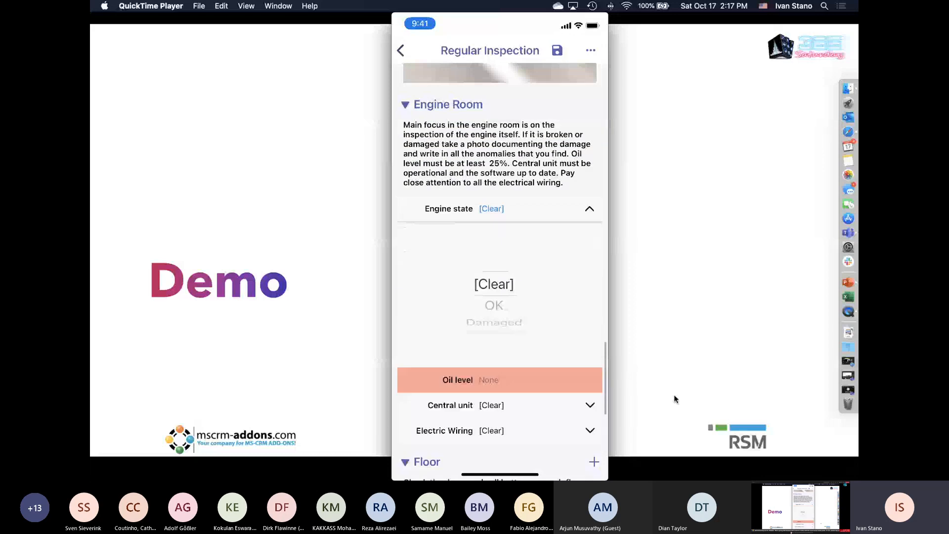
pyautogui.click(494, 305)
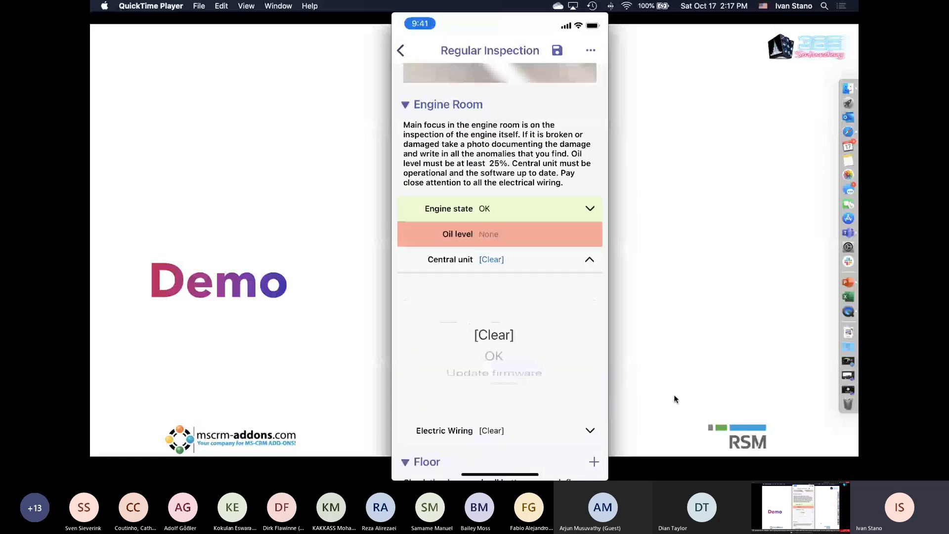
pyautogui.click(493, 356)
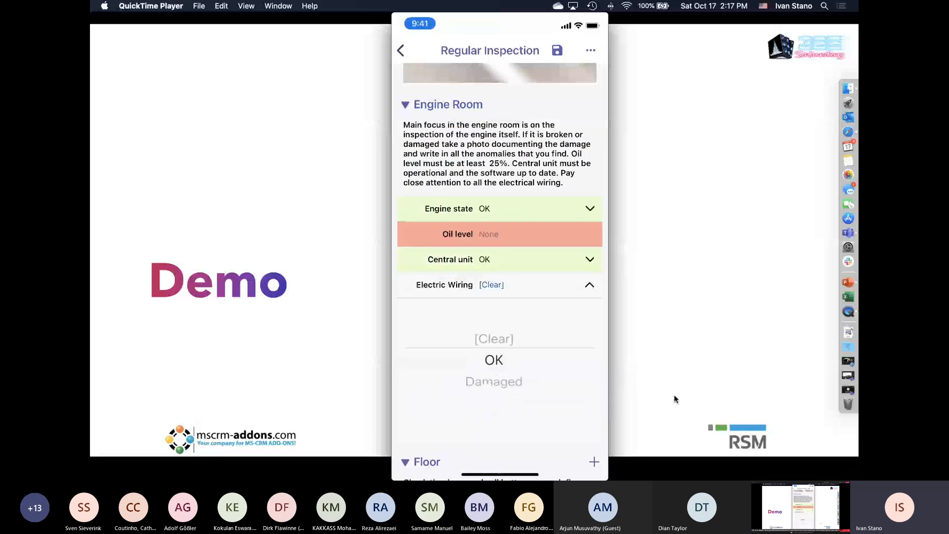
# Step: Set the Floor section's Doors, Push buttons and Display checks to OK
pyautogui.scroll(-3)
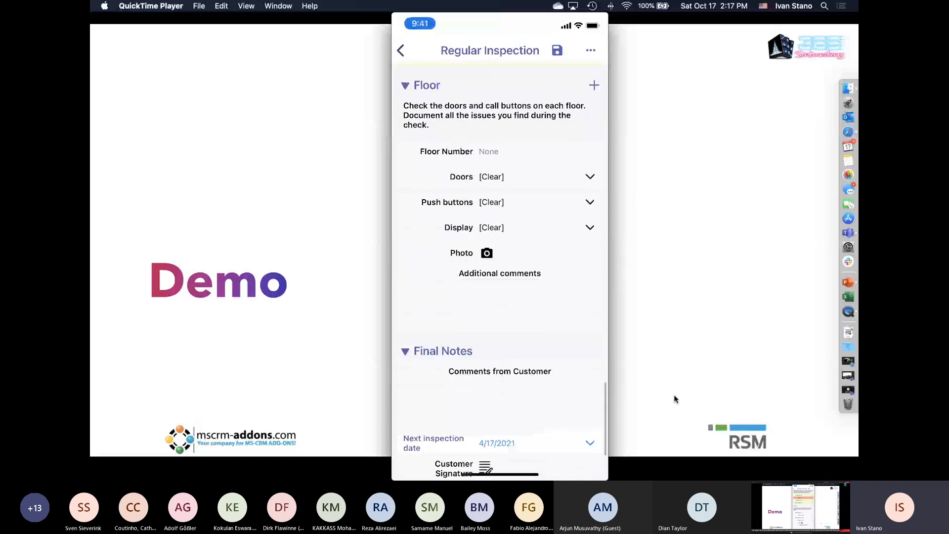
pyautogui.click(490, 176)
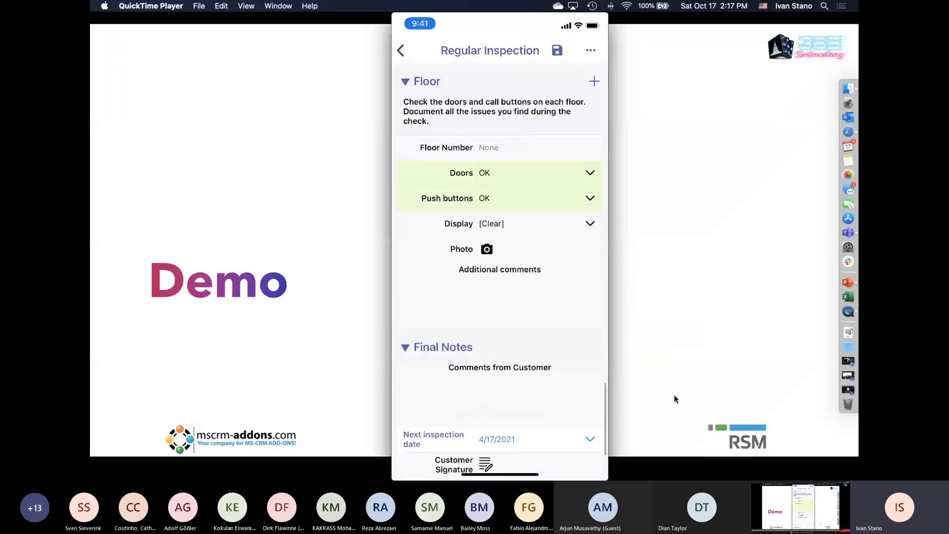
pyautogui.click(588, 223)
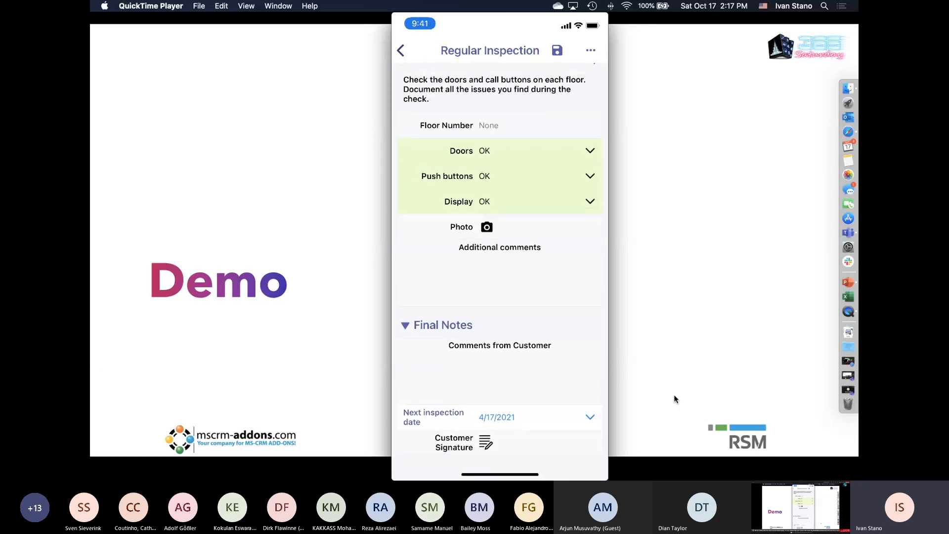
pyautogui.scroll(-3)
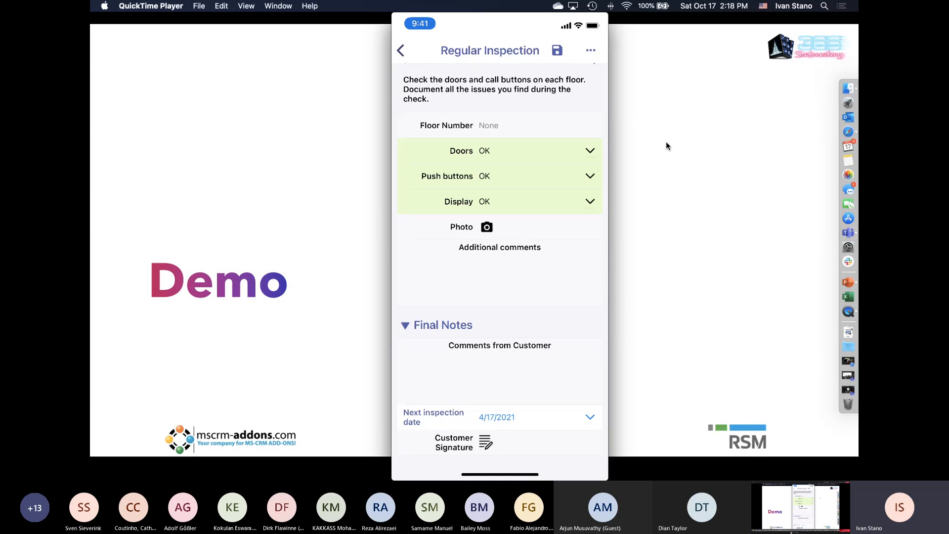
# Step: Draw and save the customer signature on the Regular Inspection
pyautogui.click(485, 441)
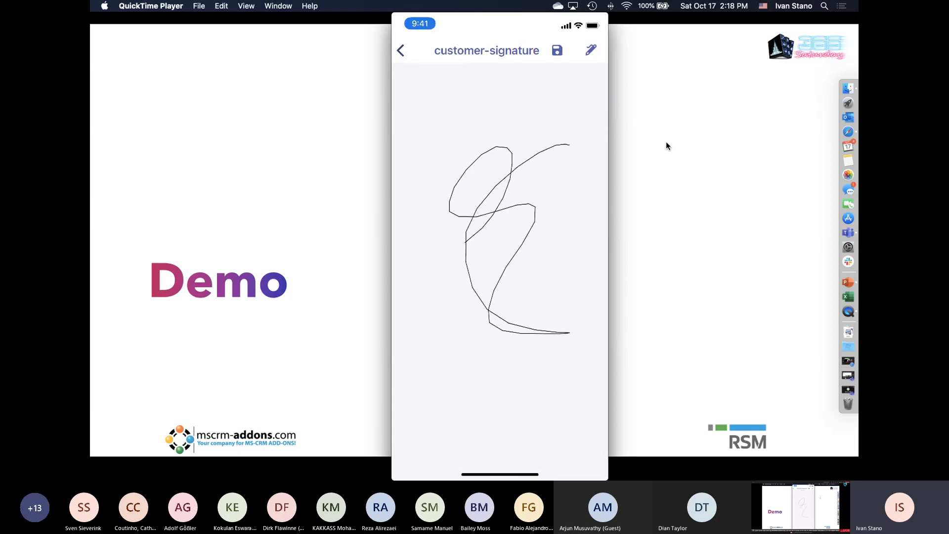
pyautogui.click(555, 51)
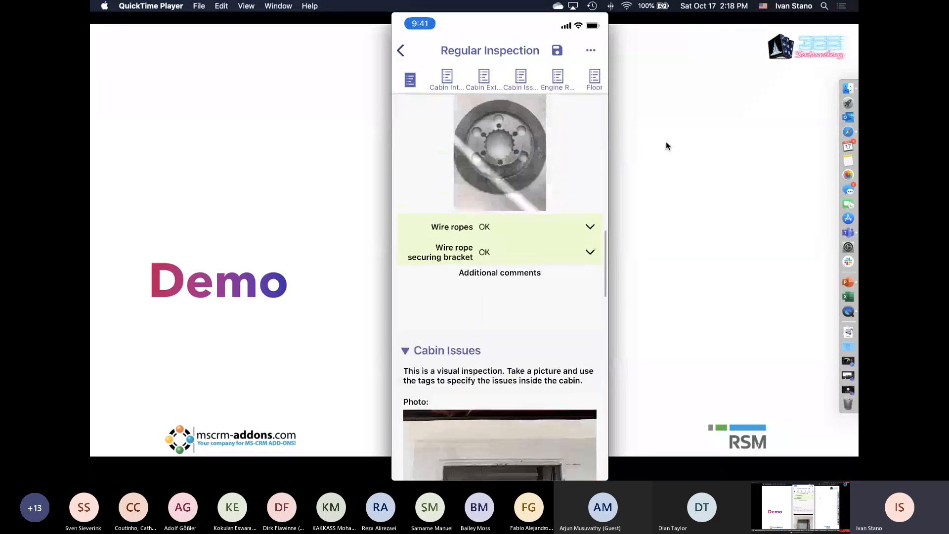
pyautogui.scroll(-3)
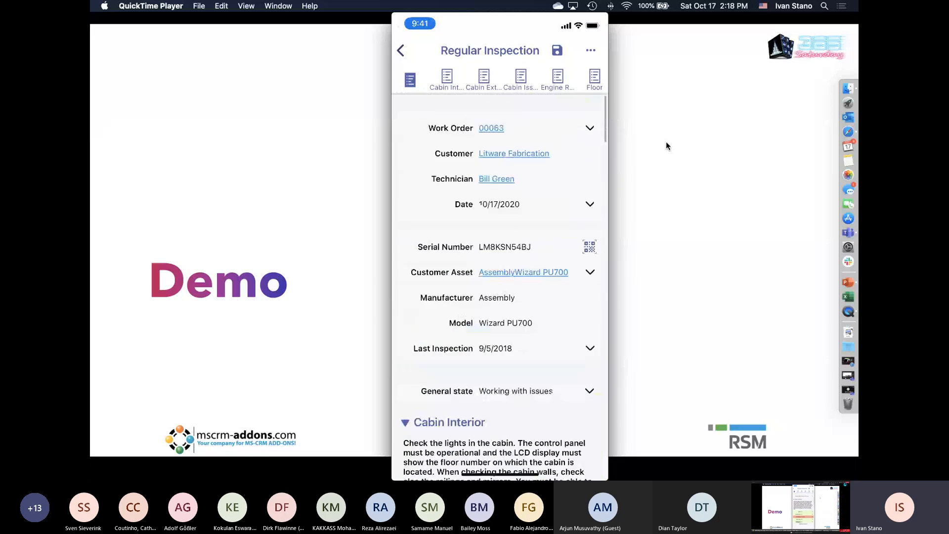
pyautogui.scroll(-3)
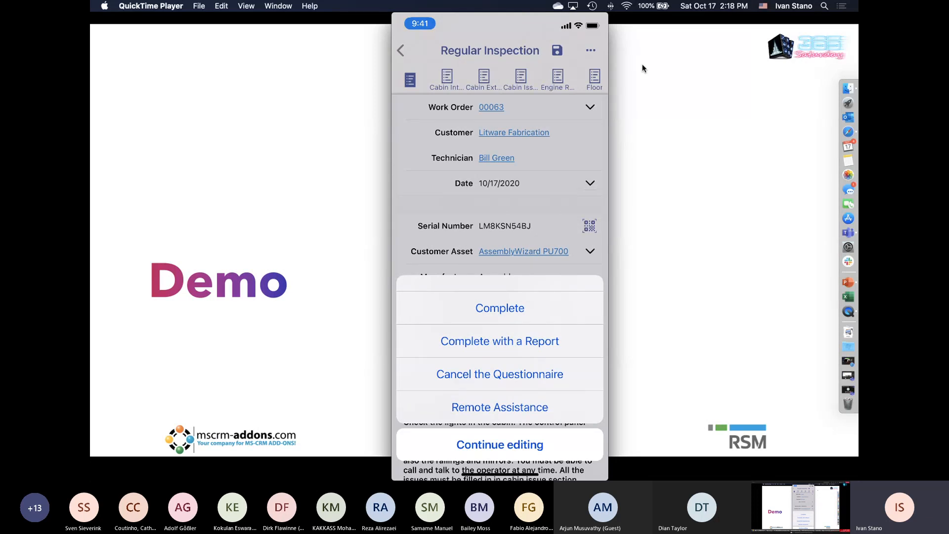
# Step: Complete the Regular Inspection with a Report and confirm with Yes
pyautogui.click(499, 307)
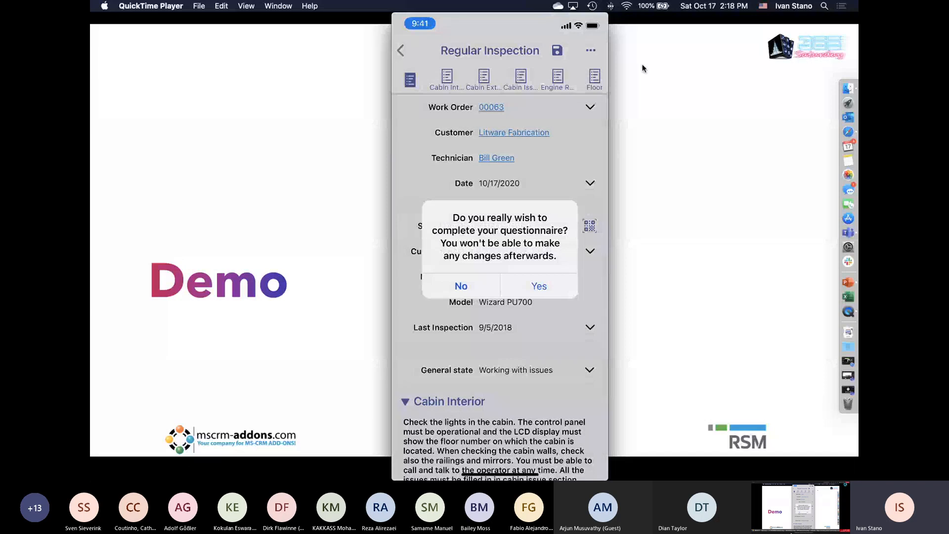
pyautogui.click(538, 286)
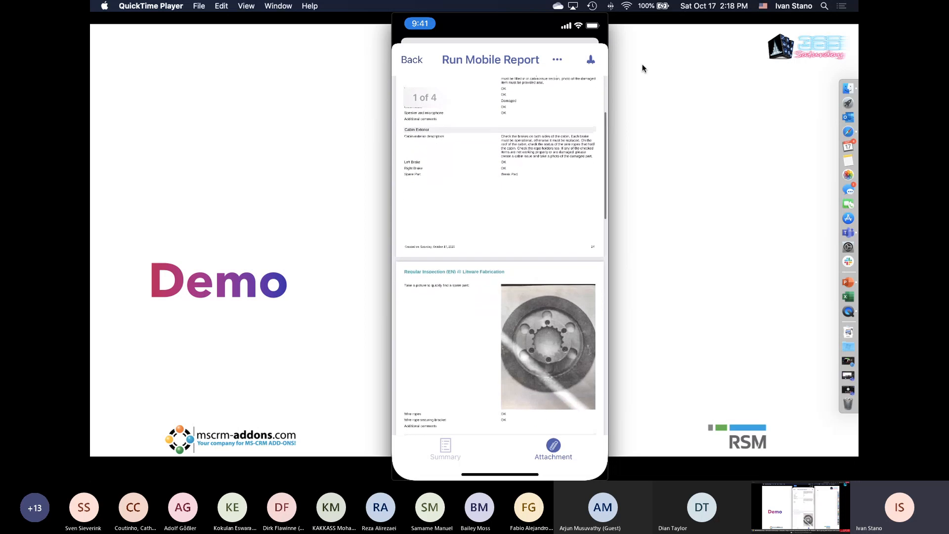
pyautogui.scroll(-3)
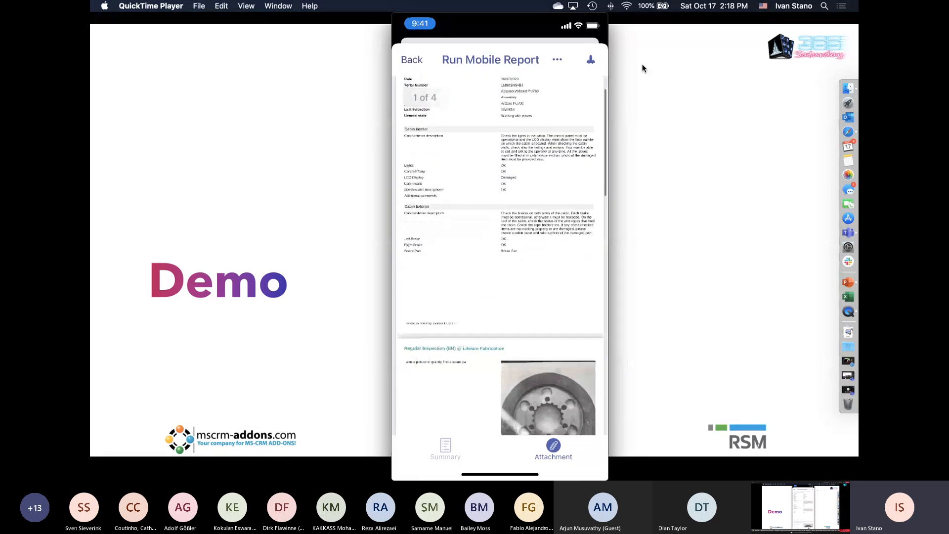
pyautogui.scroll(-3)
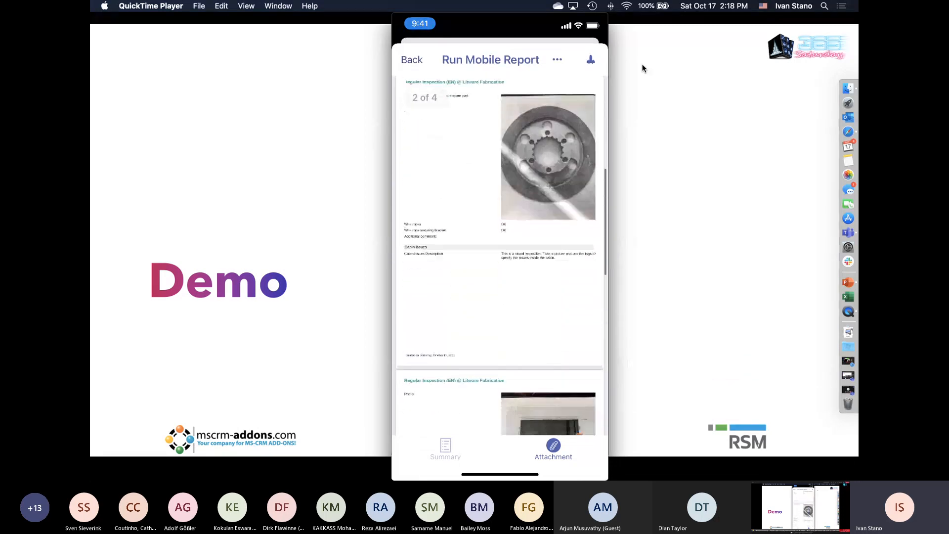
pyautogui.scroll(-3)
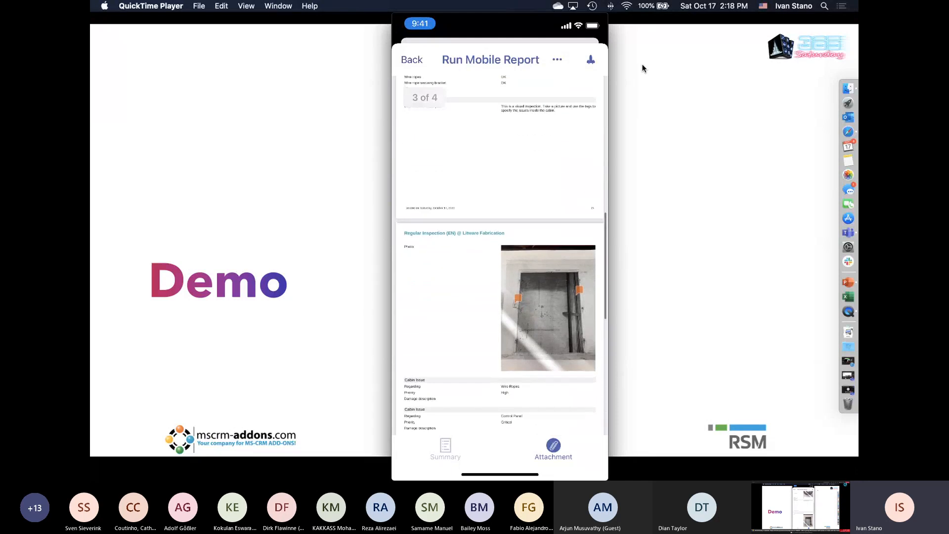
pyautogui.scroll(-3)
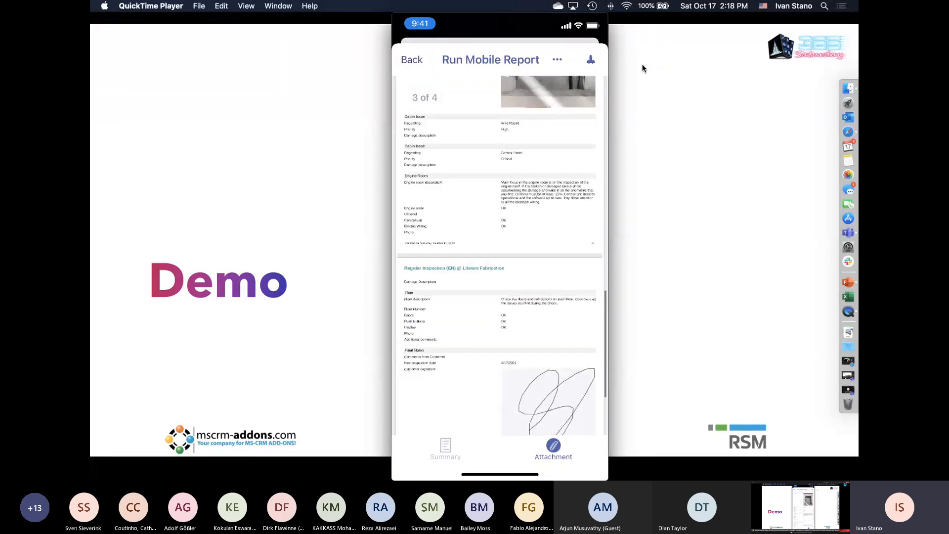
pyautogui.scroll(-3)
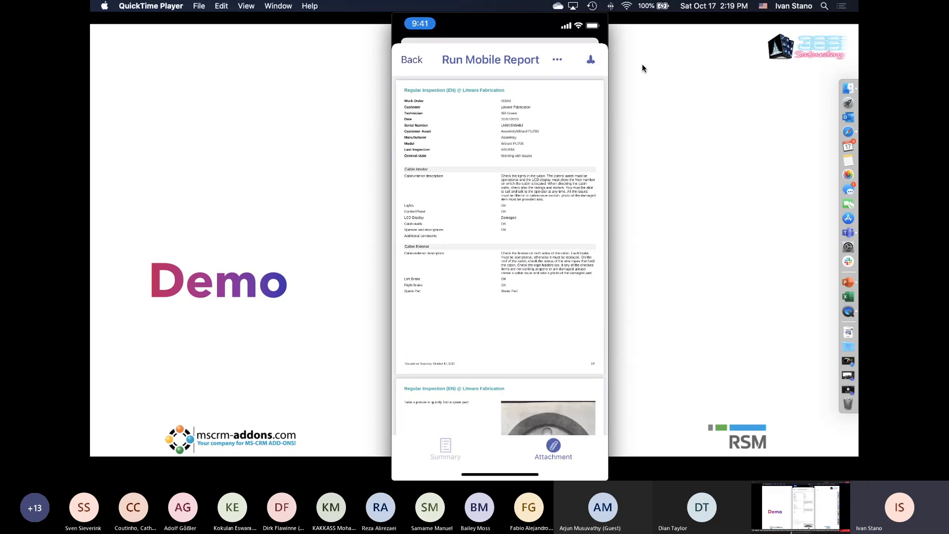
pyautogui.click(590, 59)
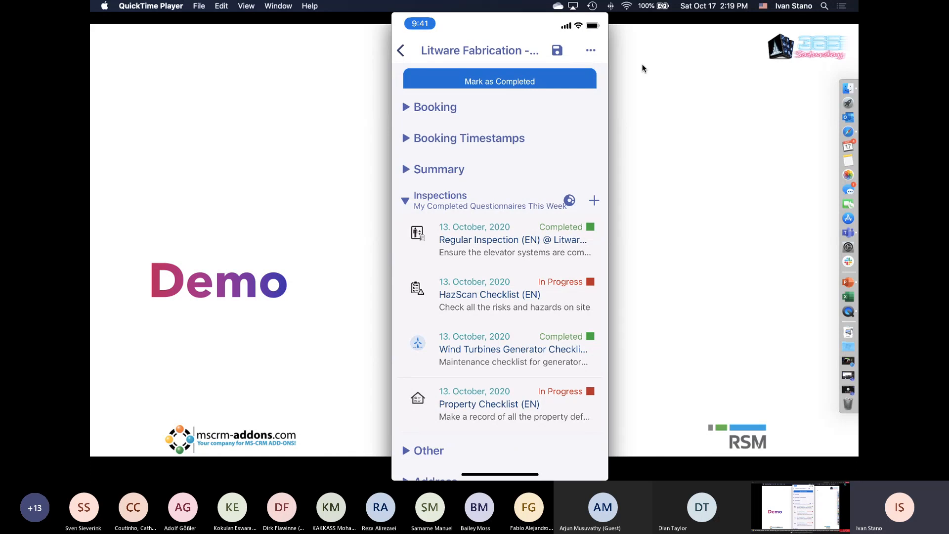
# Step: Scroll the Litware Fabrication work order before returning to the Bookings agenda
pyautogui.scroll(-3)
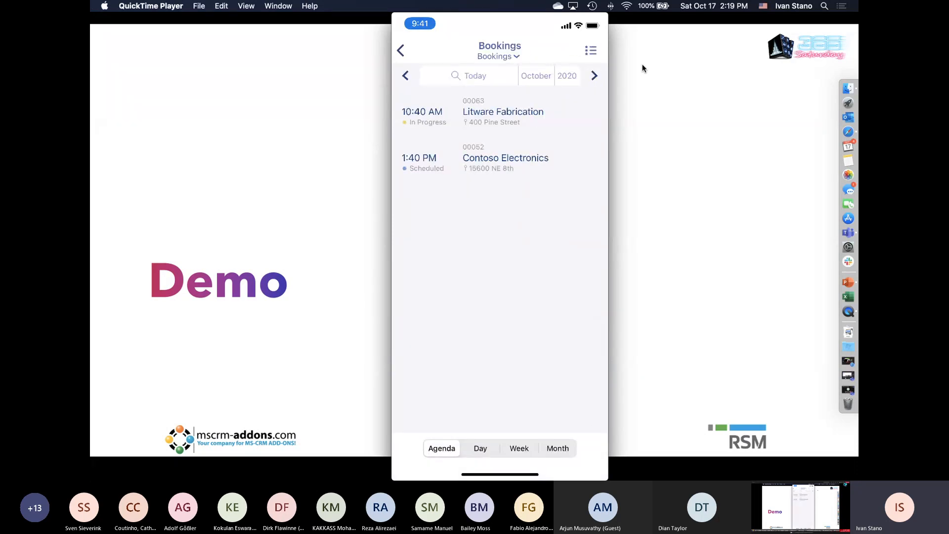
# Step: Open the Litware Fabrication booking to review its Completed status, then return to Bookings
pyautogui.click(502, 112)
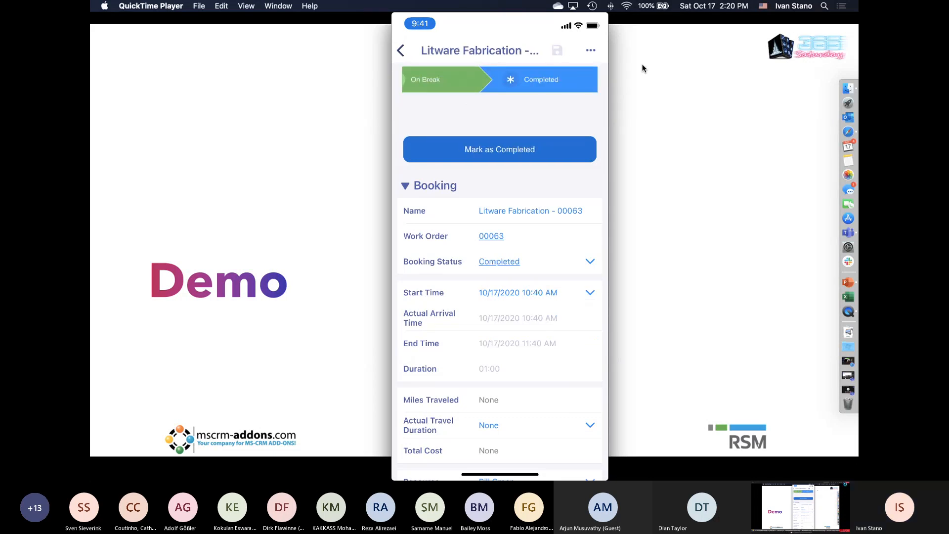
pyautogui.click(401, 50)
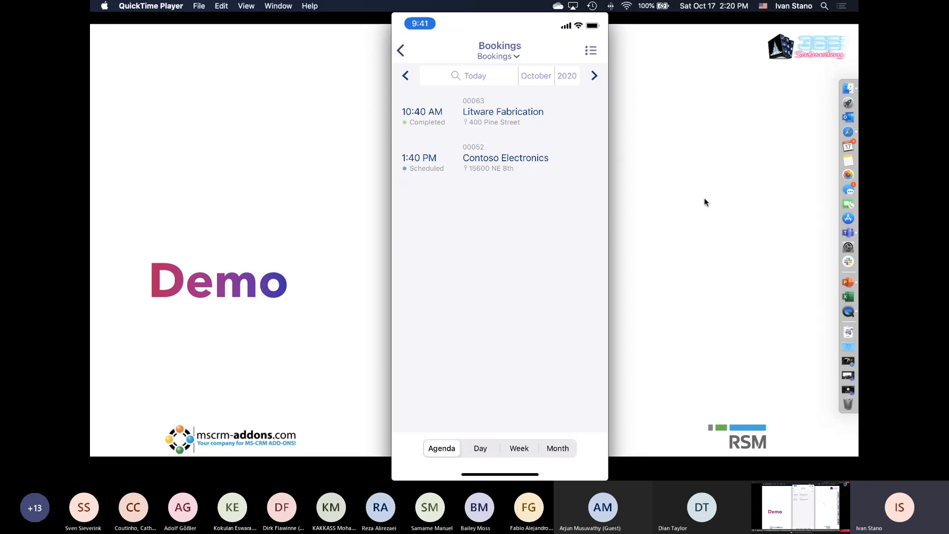
# Step: Open the Contoso Electronics booking and scroll through work order 00052's form
pyautogui.click(504, 157)
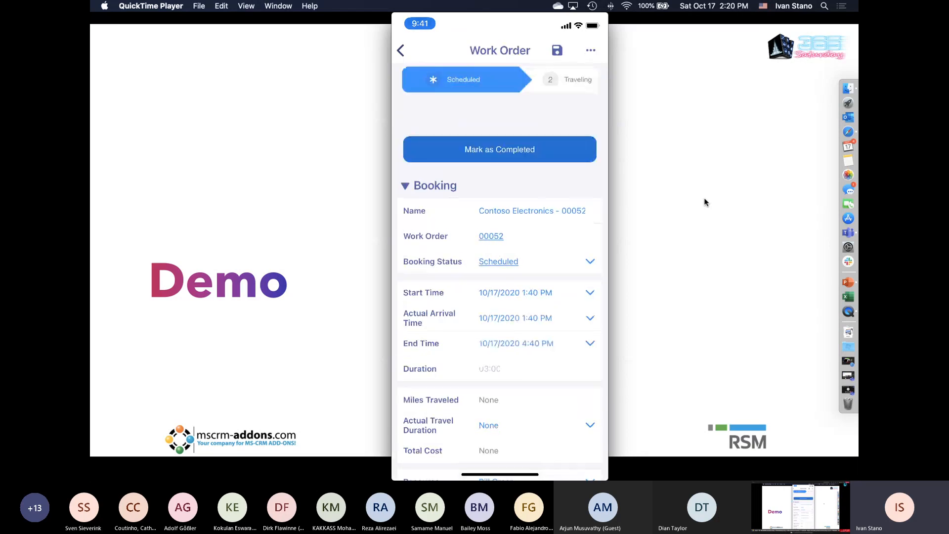
pyautogui.scroll(-3)
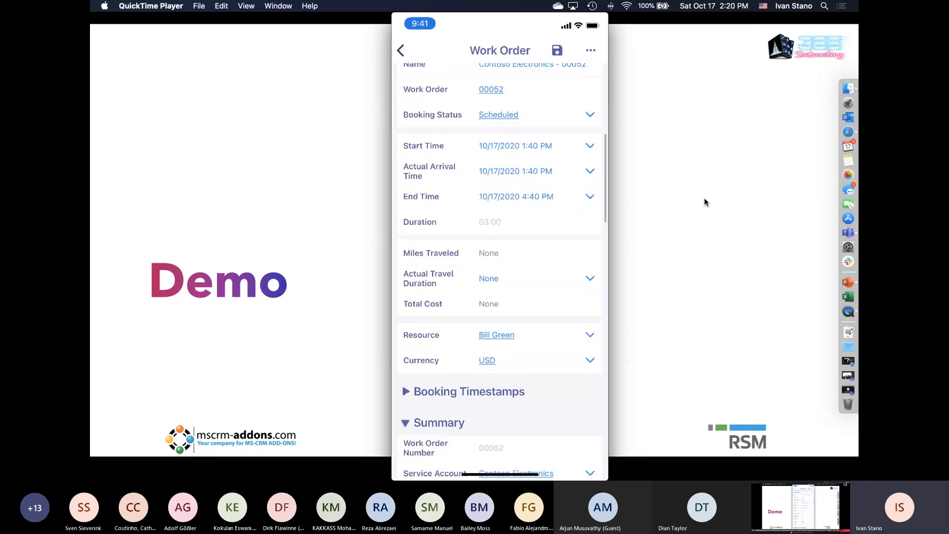
pyautogui.scroll(-3)
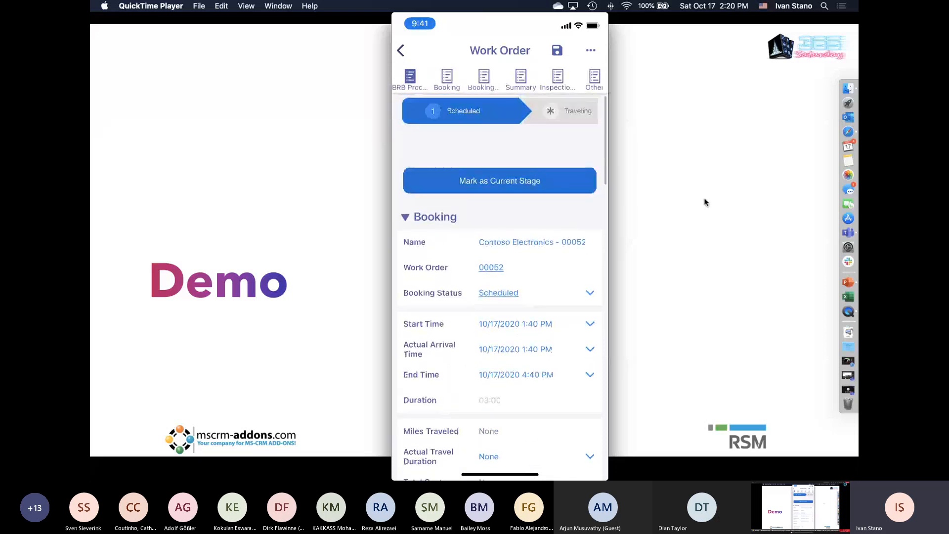
pyautogui.click(498, 181)
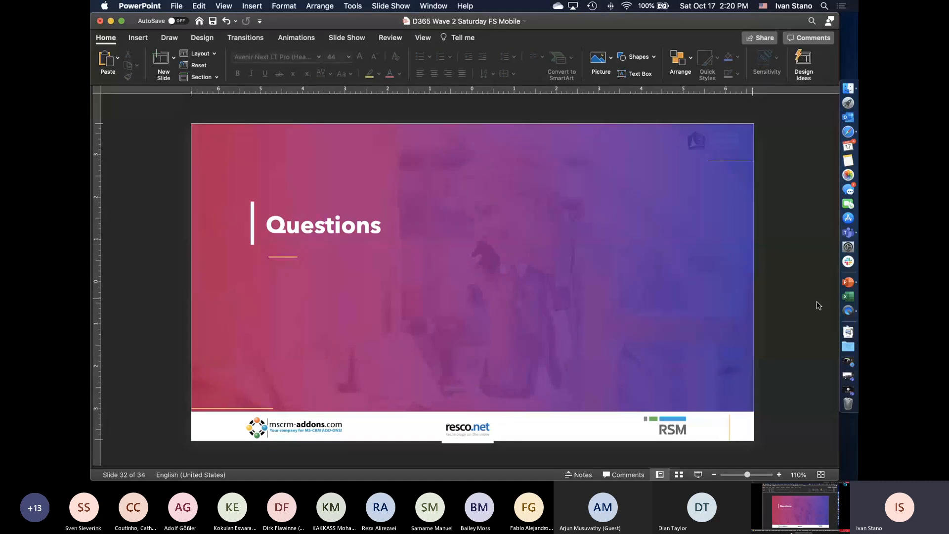
pyautogui.moveTo(847, 390)
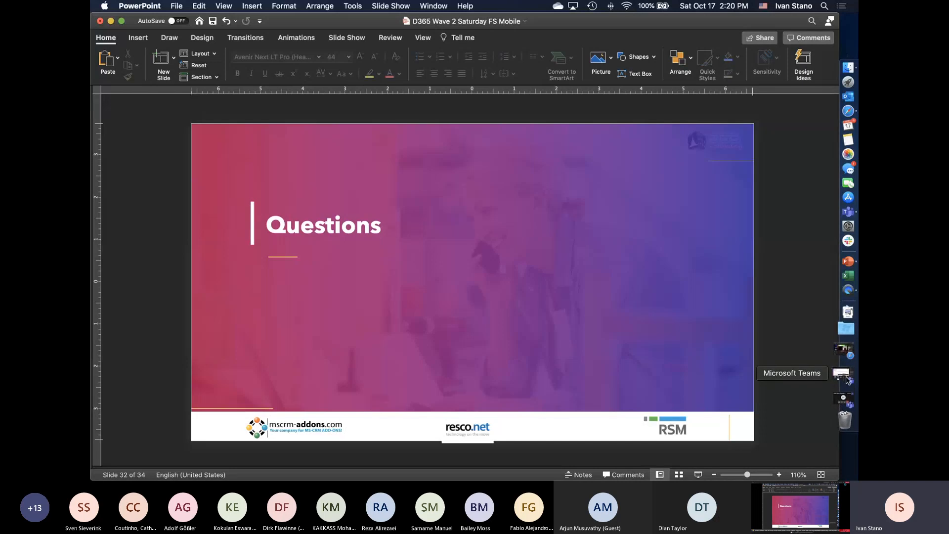
pyautogui.moveTo(792, 248)
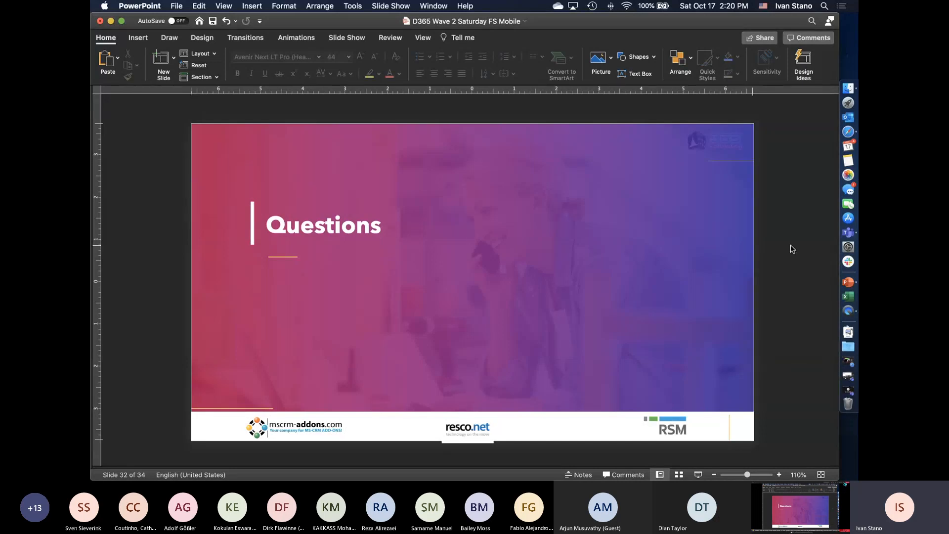
pyautogui.moveTo(848, 378)
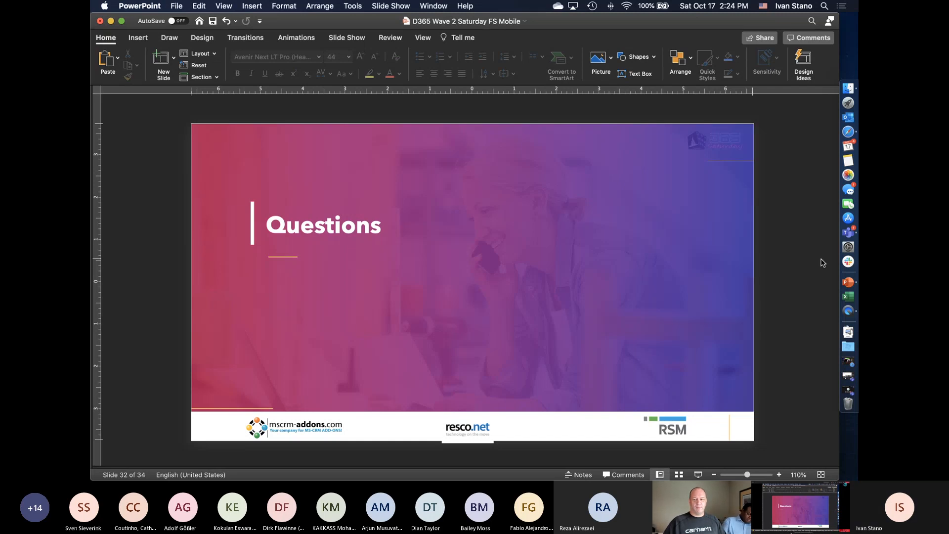
pyautogui.moveTo(833, 246)
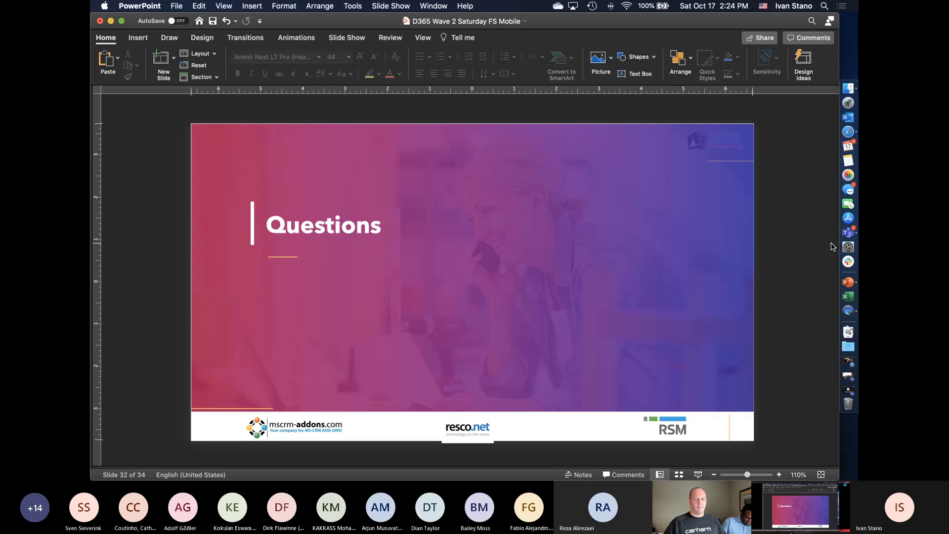
pyautogui.moveTo(842, 232)
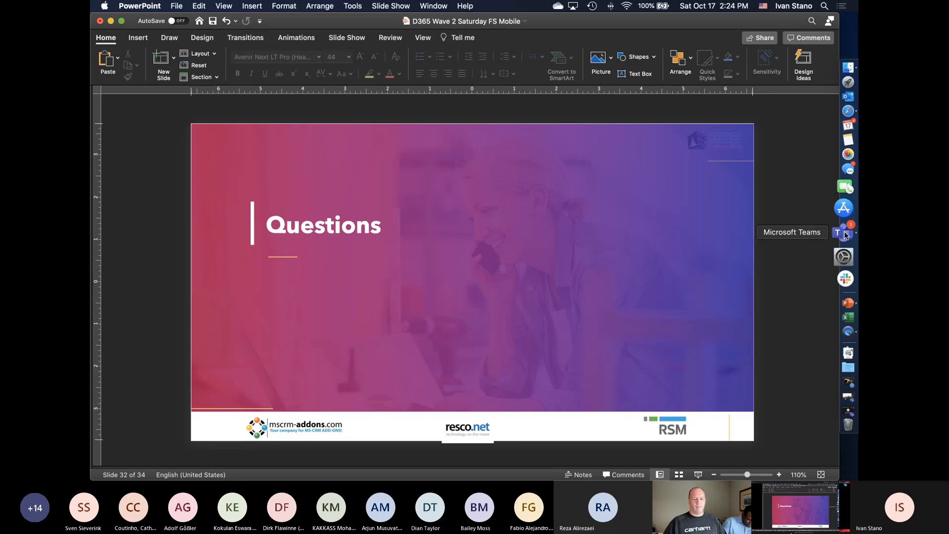
# Step: Bring the Microsoft Teams meeting window to the front from the Dock
pyautogui.click(843, 232)
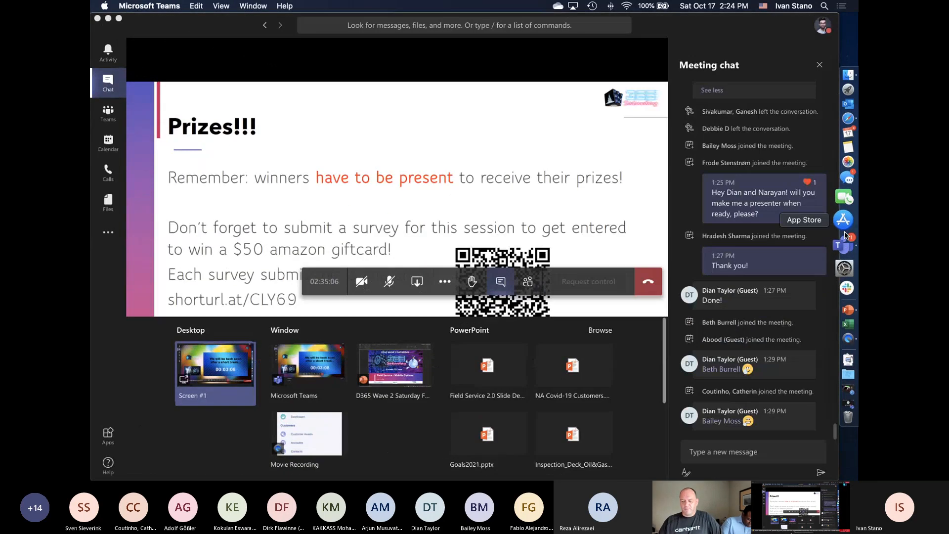